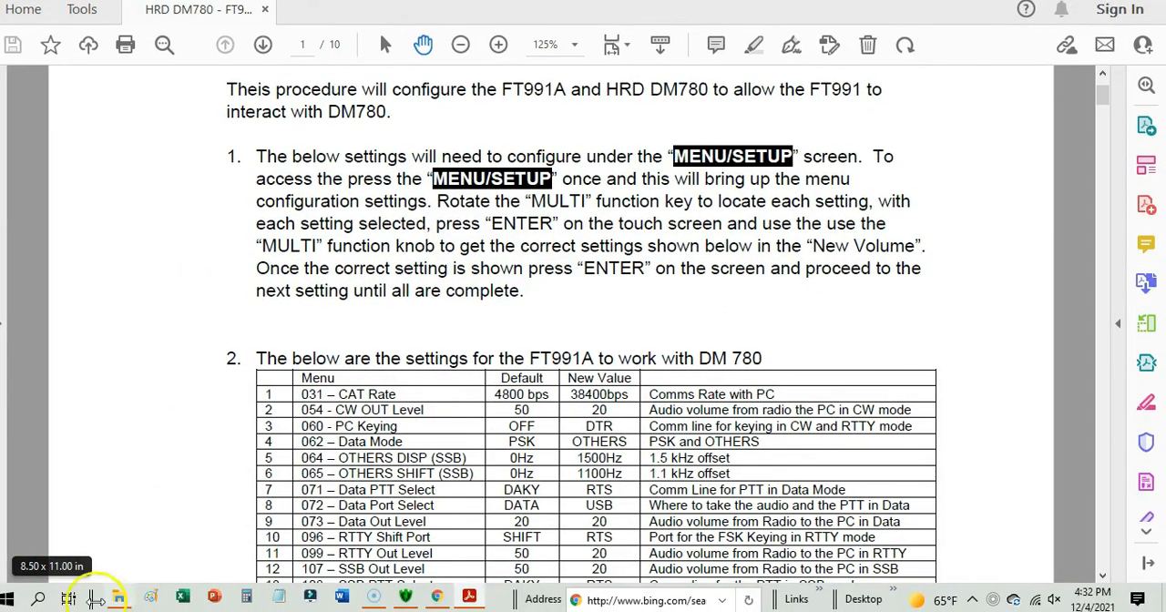
Search Windows for 'device man' and open Device Manager from the best match.
{"action": "left_click", "coordinate": [39, 598]}
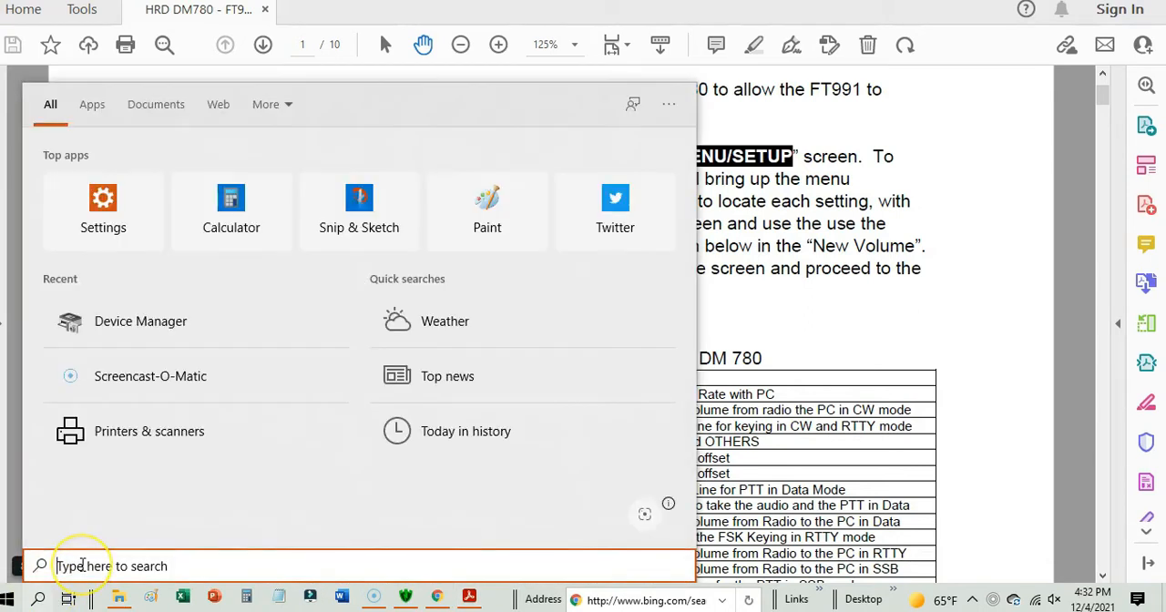
{"action": "type", "text": "dev"}
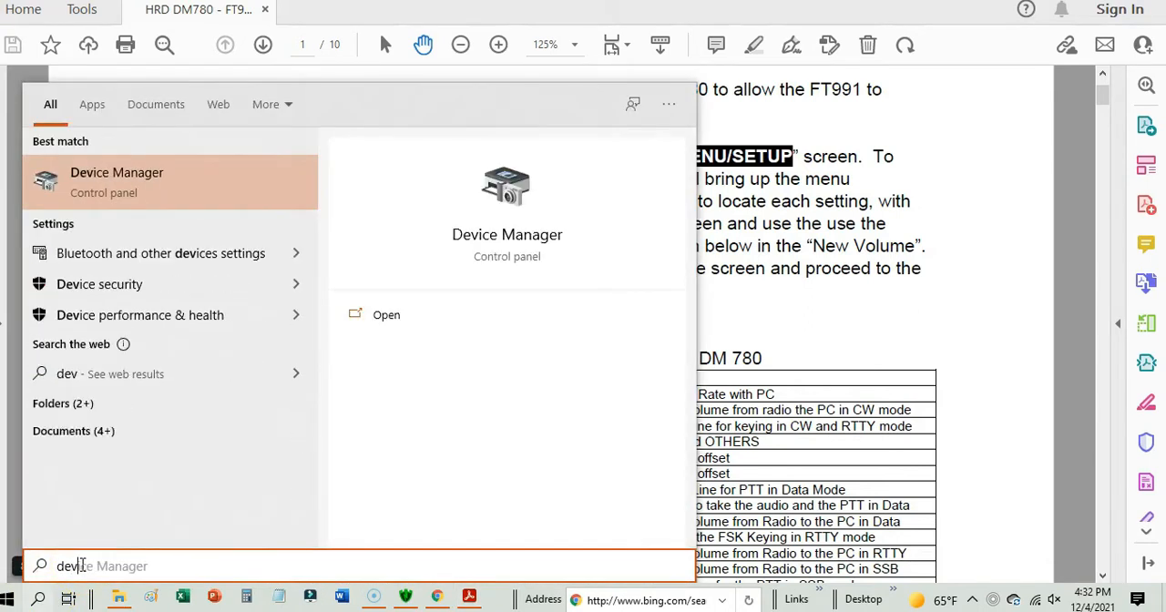
{"action": "type", "text": "ice man"}
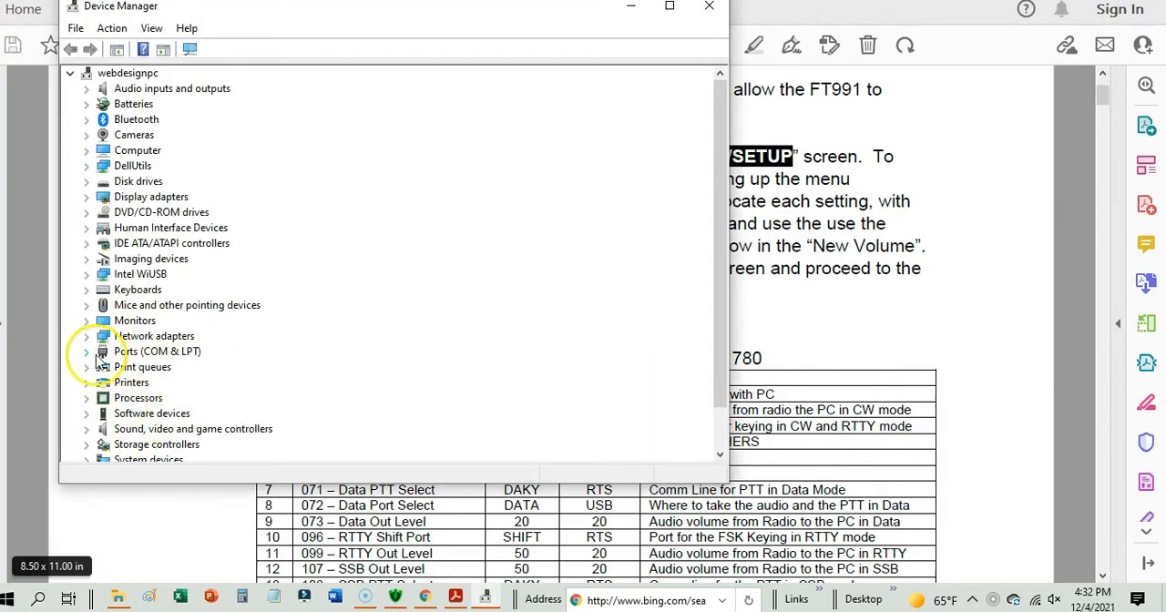
Expand Ports (COM & LPT) and select the Silicon Labs CP210x port on COM4.
{"action": "left_click", "coordinate": [86, 351]}
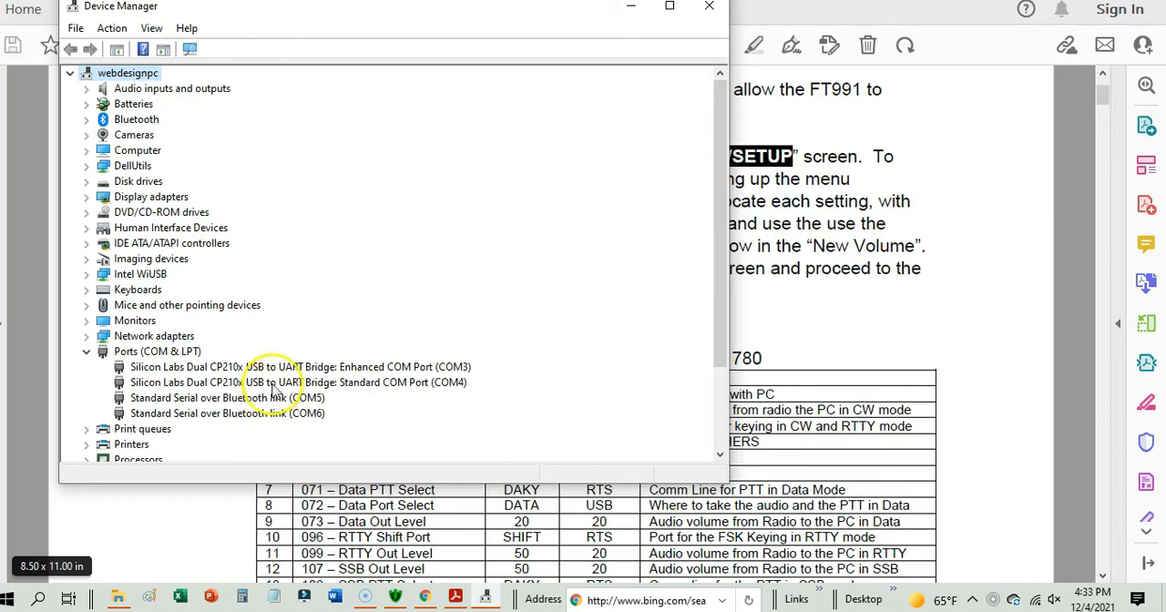
{"action": "left_click", "coordinate": [299, 383]}
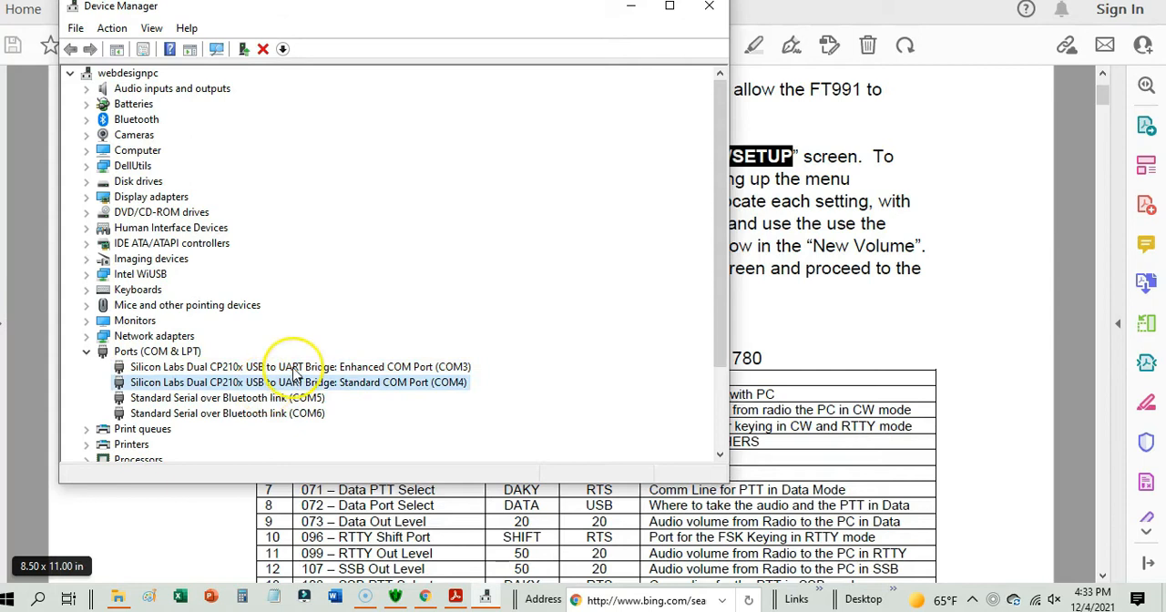
{"action": "mouse_move", "coordinate": [430, 414]}
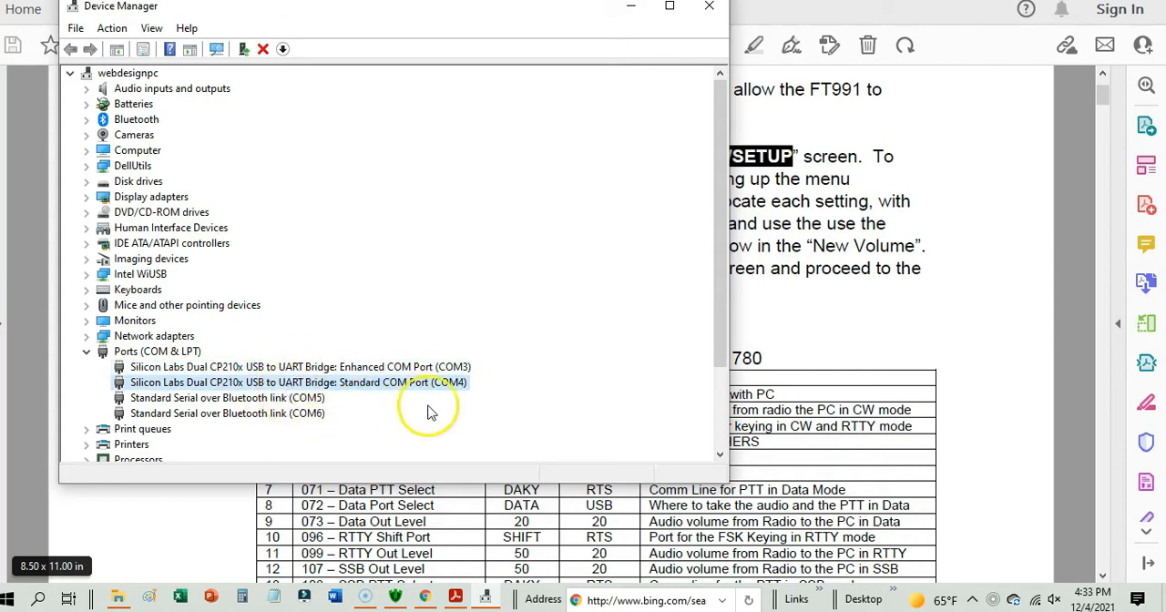
{"action": "mouse_move", "coordinate": [465, 393]}
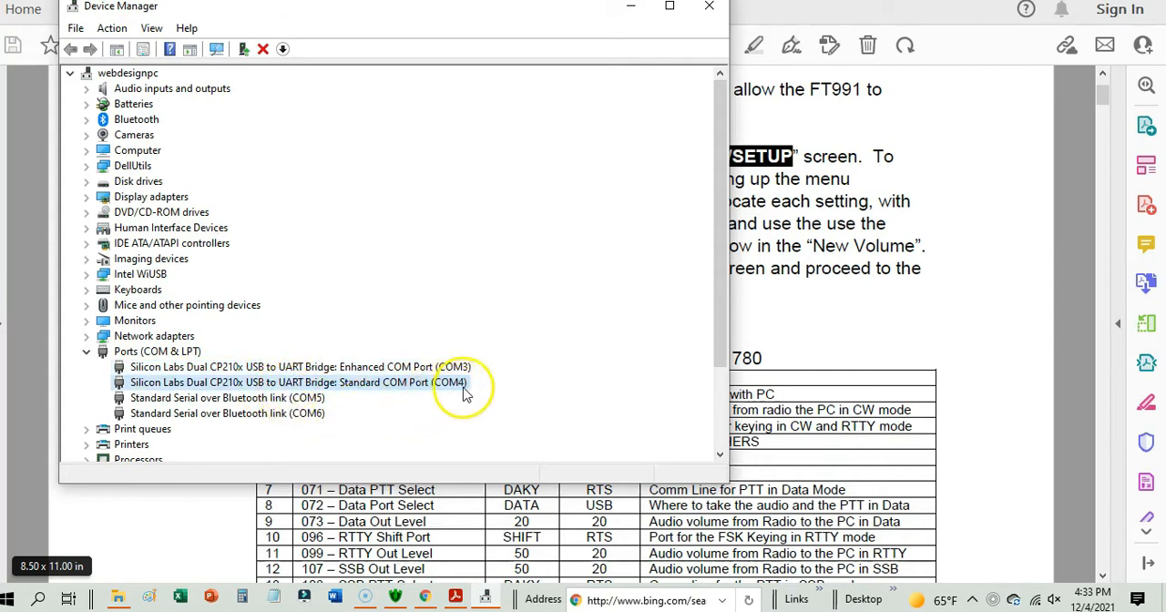
{"action": "mouse_move", "coordinate": [715, 99]}
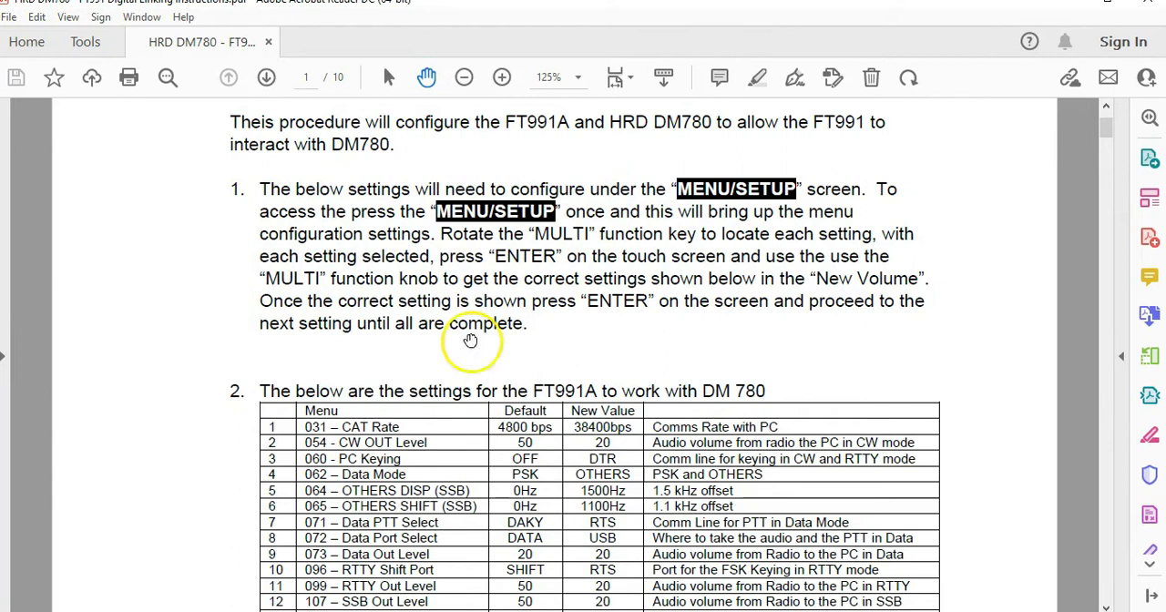
Scroll the PDF guide to the step 2 FT991A settings table for DM 780.
{"action": "scroll", "scroll_direction": "down", "scroll_amount": 3}
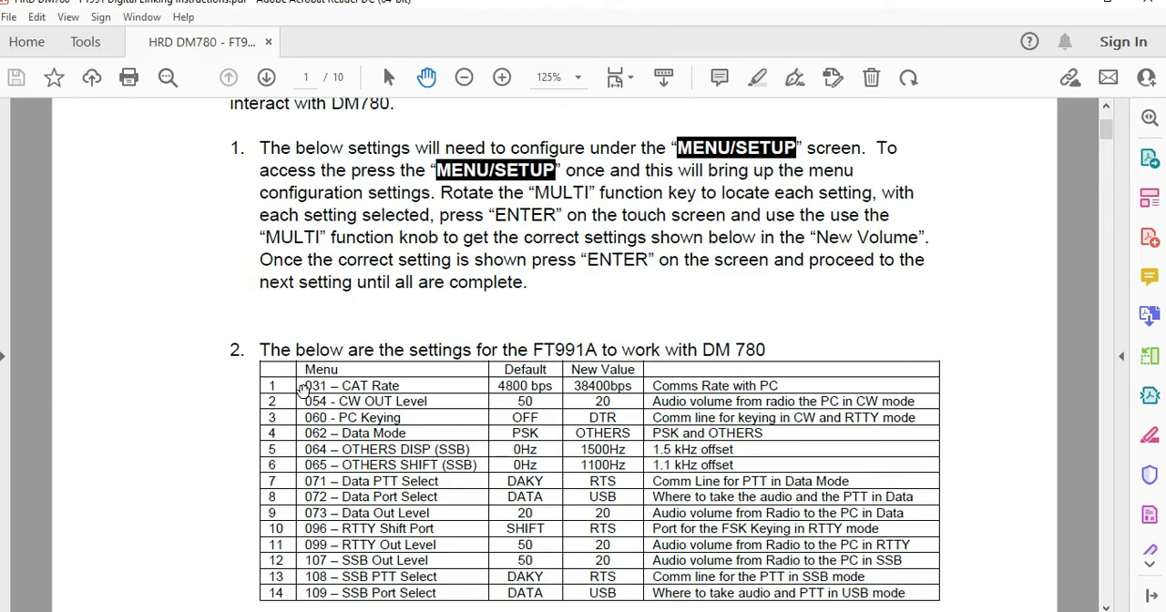
{"action": "scroll", "scroll_direction": "up", "scroll_amount": 3}
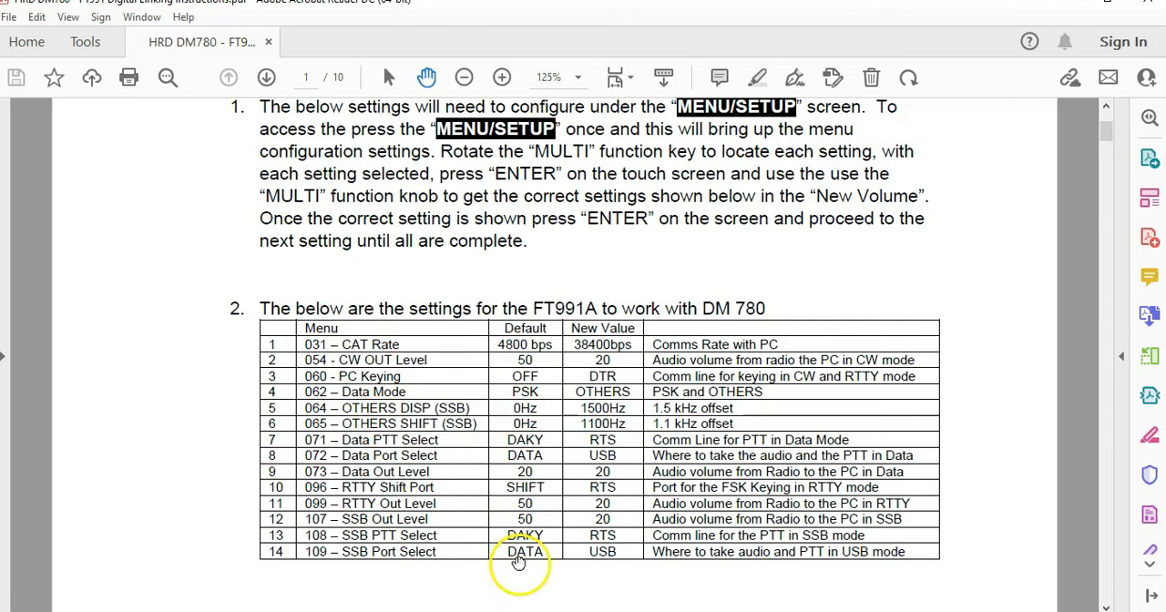
{"action": "mouse_move", "coordinate": [609, 561]}
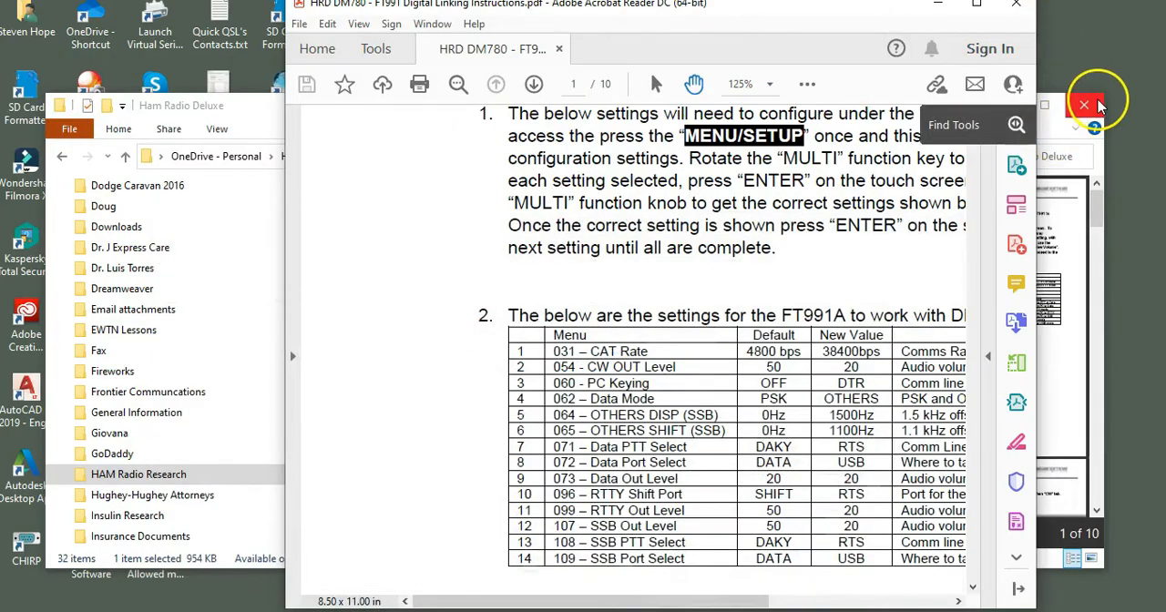
Launch Ham Radio Deluxe from the desktop and connect to the Yaesu FT-991A preset.
{"action": "left_click", "coordinate": [1085, 105]}
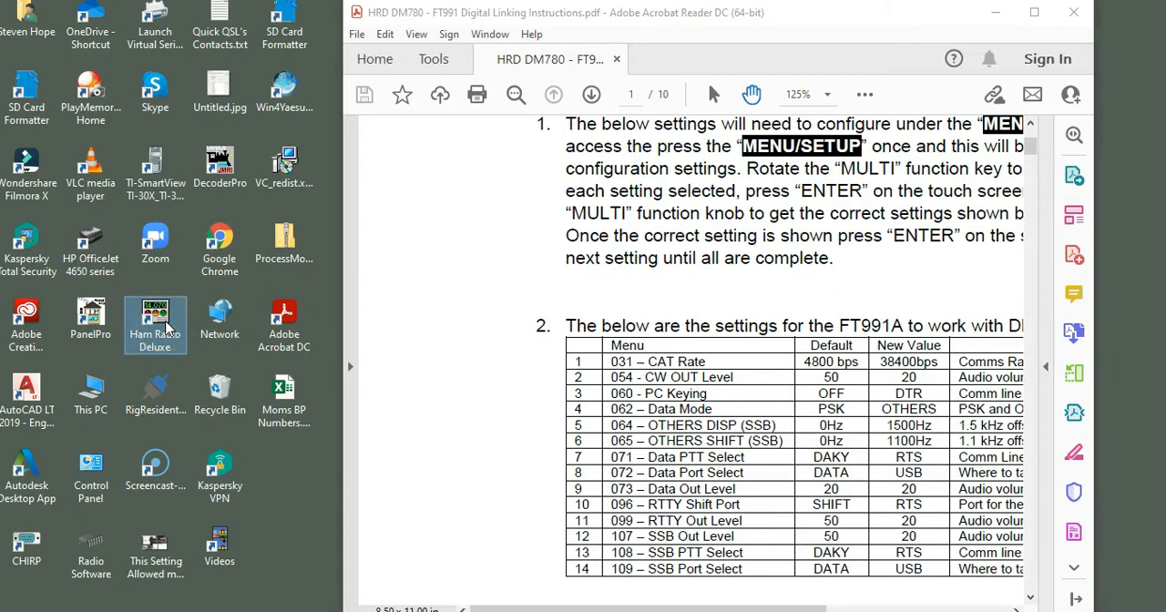
{"action": "double_click", "coordinate": [155, 325]}
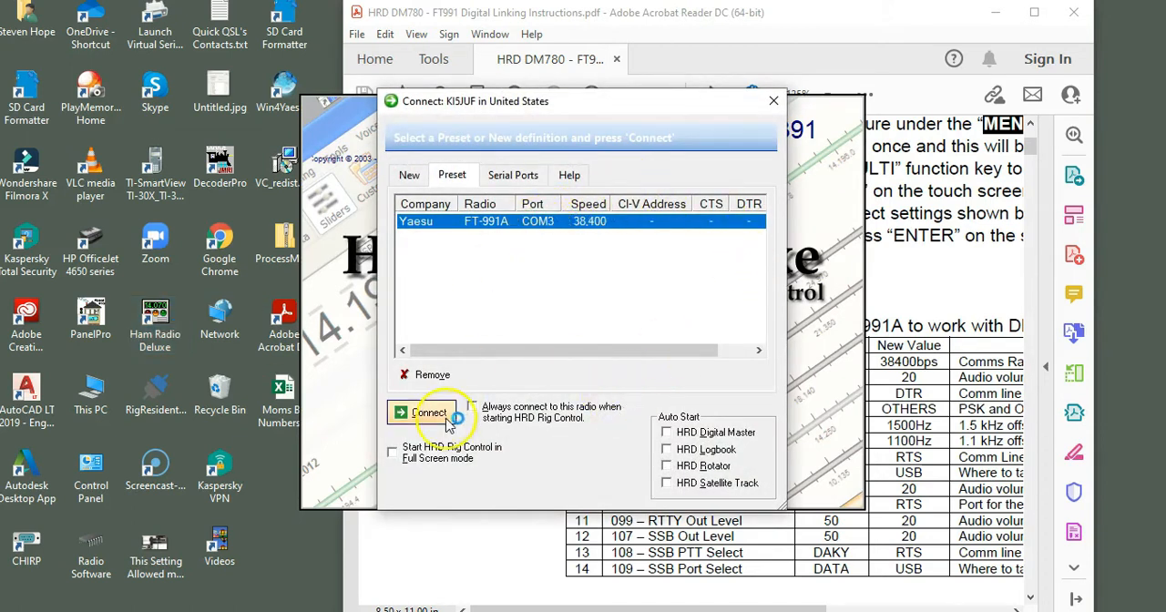
{"action": "left_click", "coordinate": [430, 414]}
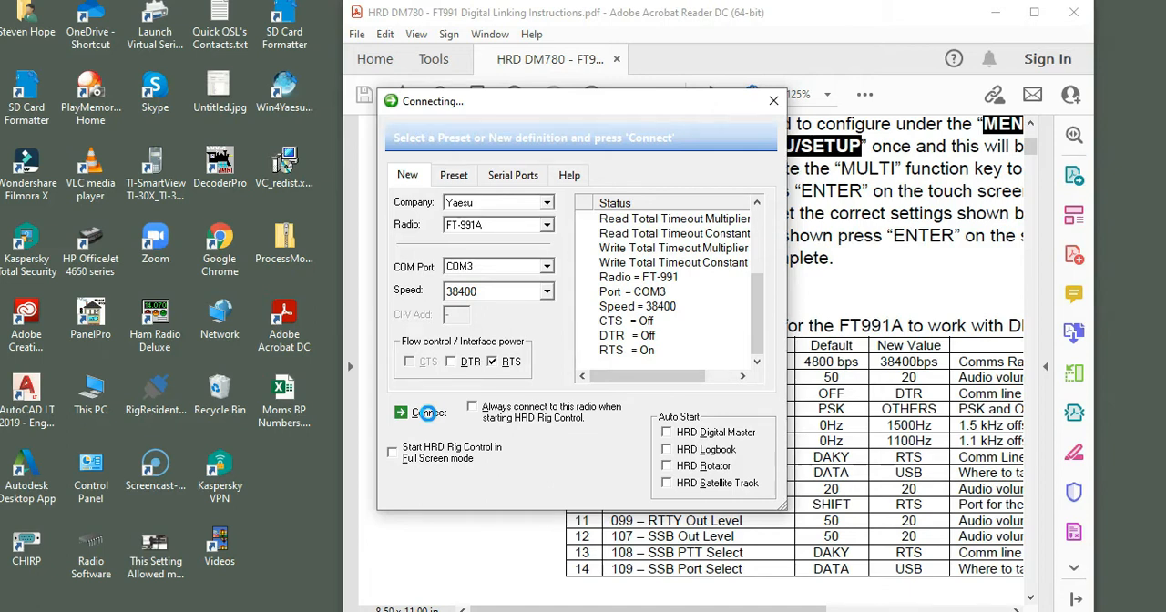
With the FT-991A rig panel at 28.060 MHz CW loaded, launch Digital Master 780.
{"action": "left_click", "coordinate": [429, 414]}
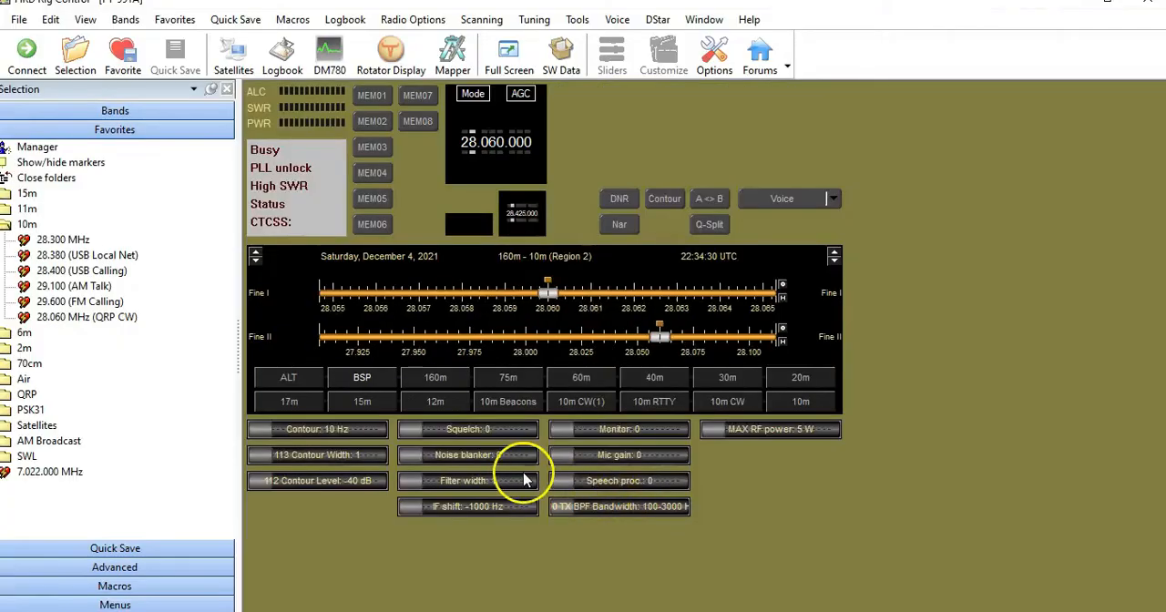
{"action": "left_click", "coordinate": [613, 53]}
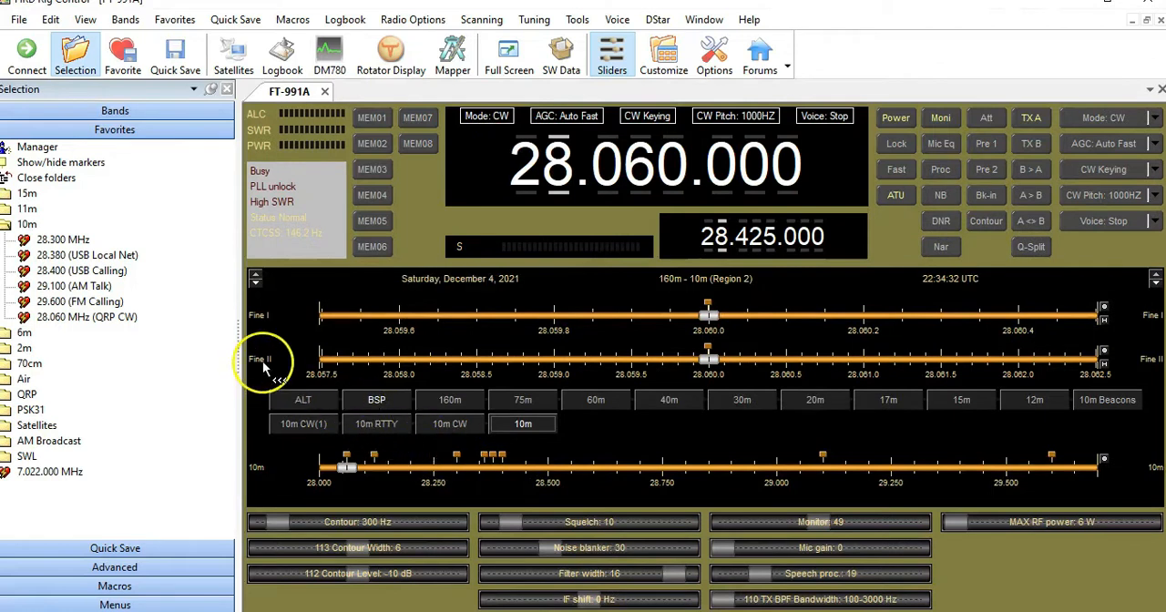
{"action": "mouse_move", "coordinate": [404, 125]}
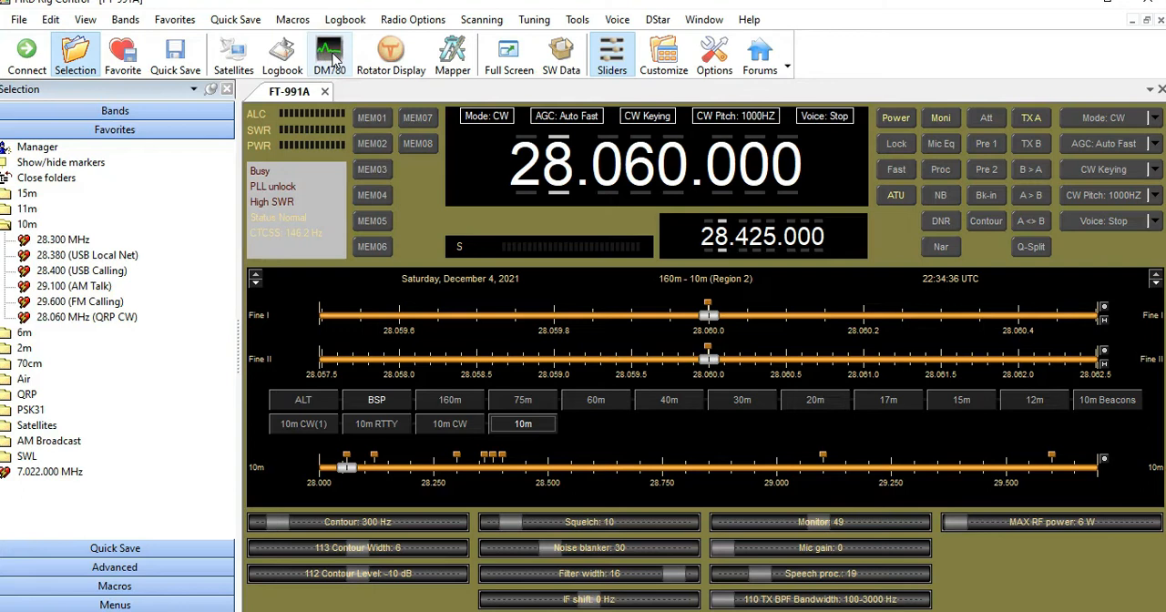
{"action": "left_click", "coordinate": [328, 53]}
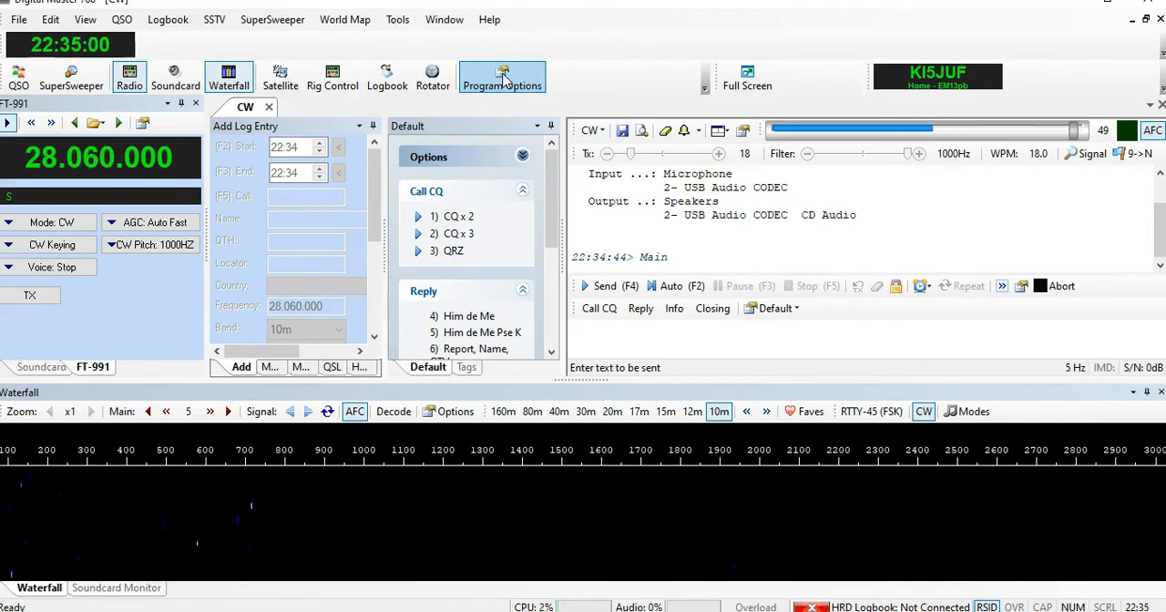
{"action": "mouse_move", "coordinate": [503, 77]}
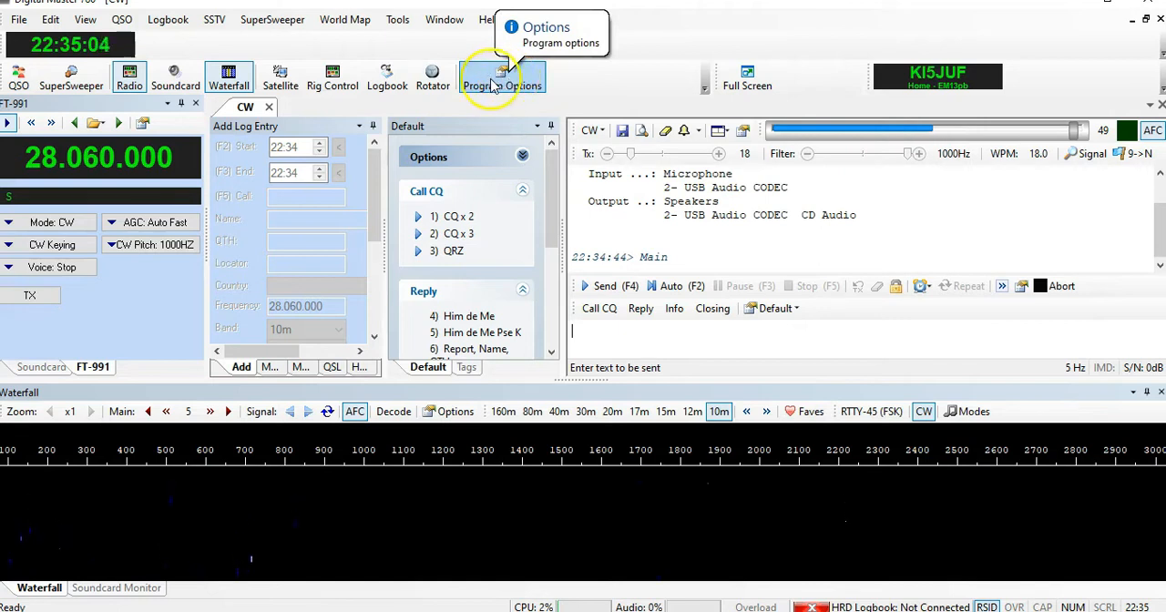
Bring up DM780 Program Options at the Modes + IDs CW keying settings on COM4.
{"action": "left_click", "coordinate": [503, 76]}
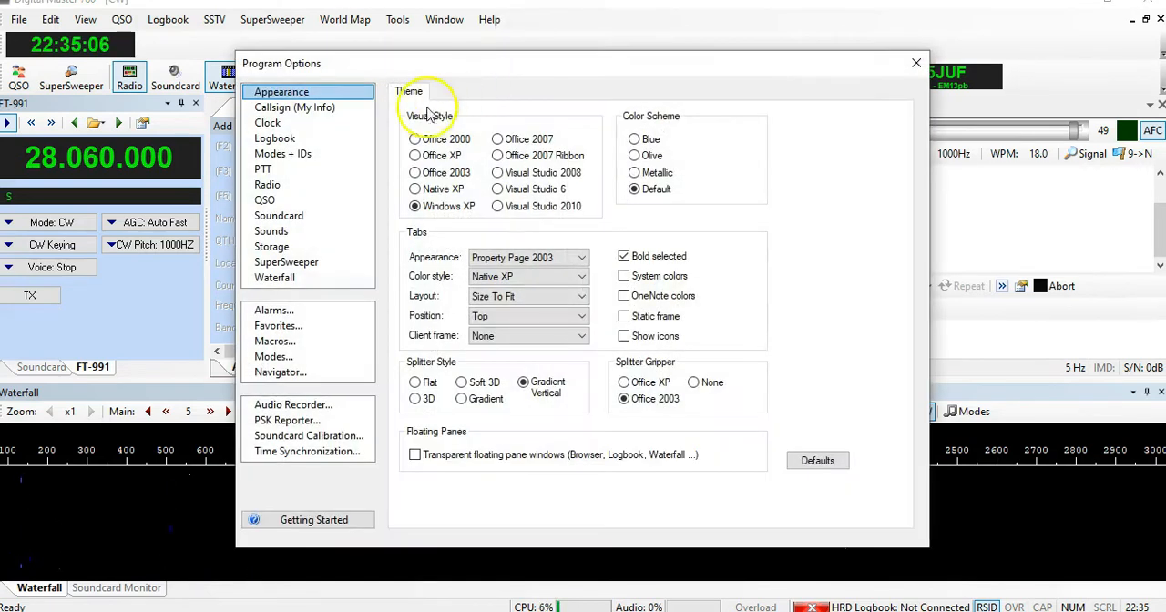
{"action": "left_click", "coordinate": [282, 153]}
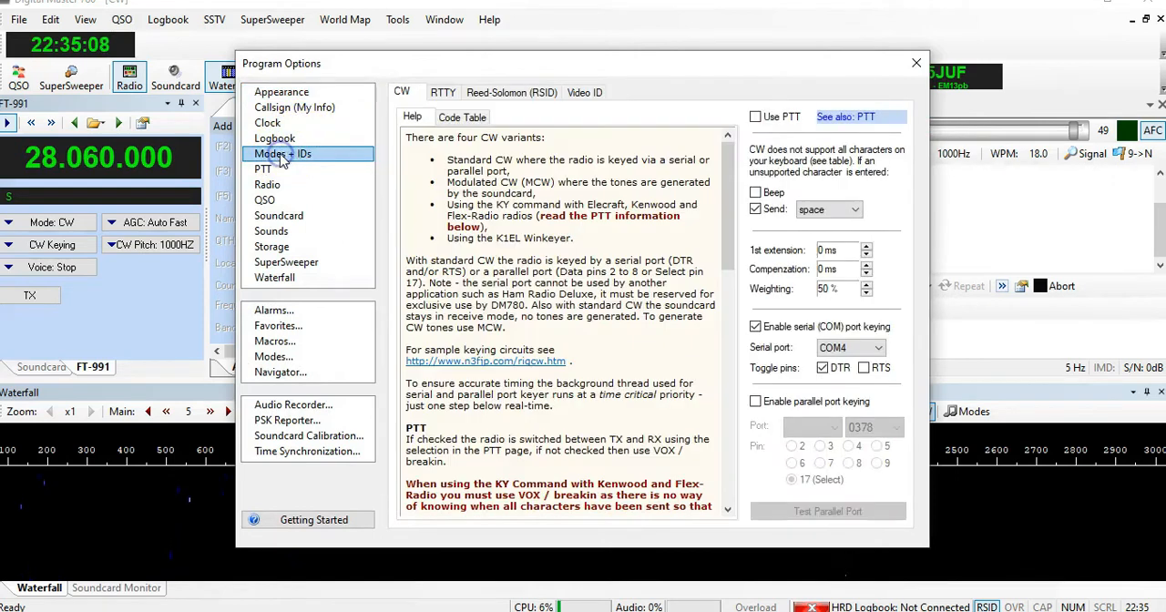
Review CW keying on COM4, then show RTTY FSK keying on COM4 via RTS.
{"action": "left_click", "coordinate": [441, 91]}
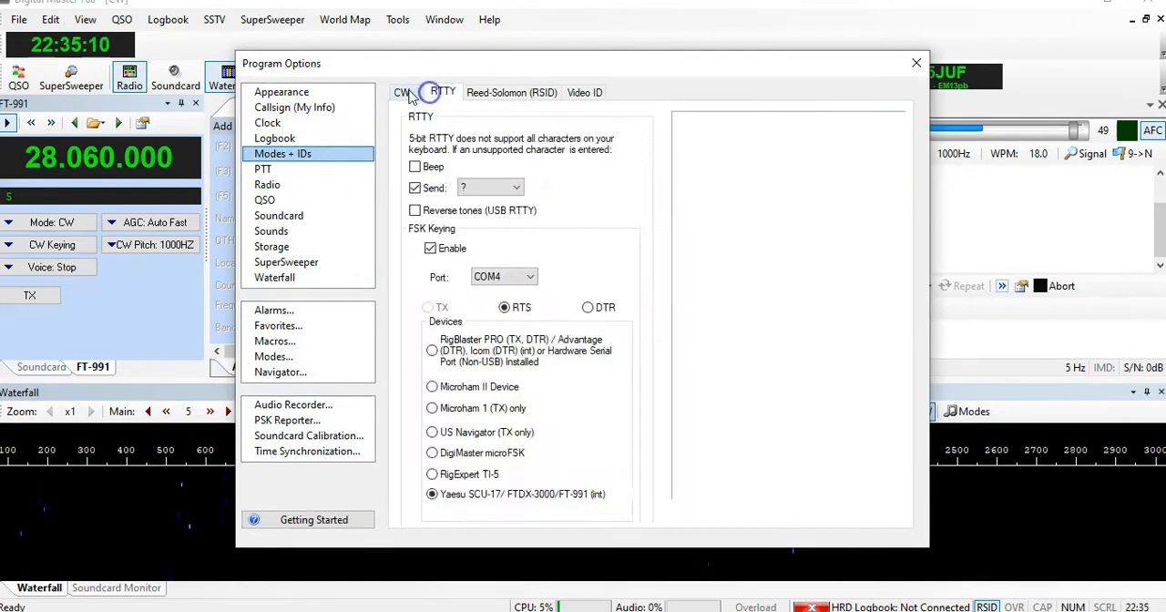
{"action": "left_click", "coordinate": [401, 91]}
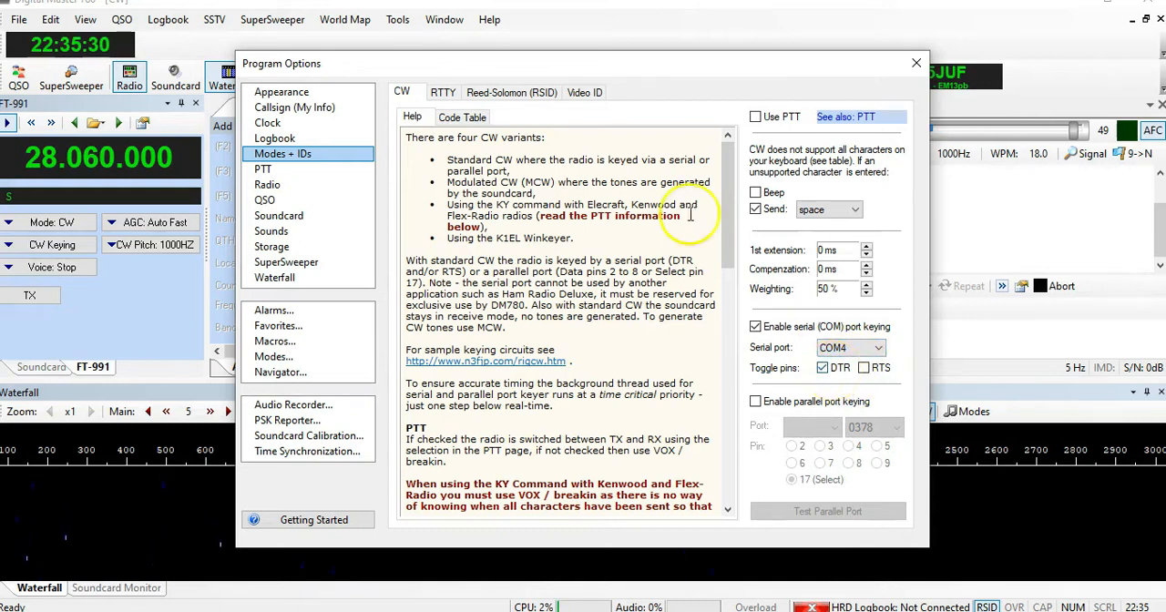
{"action": "mouse_move", "coordinate": [980, 481]}
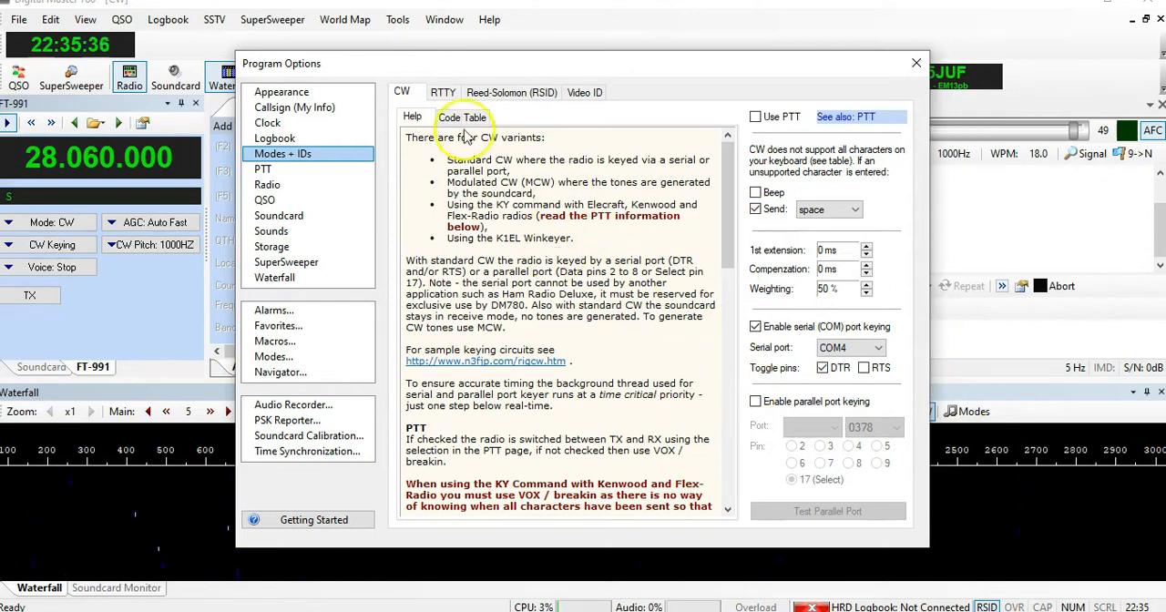
{"action": "left_click", "coordinate": [443, 91]}
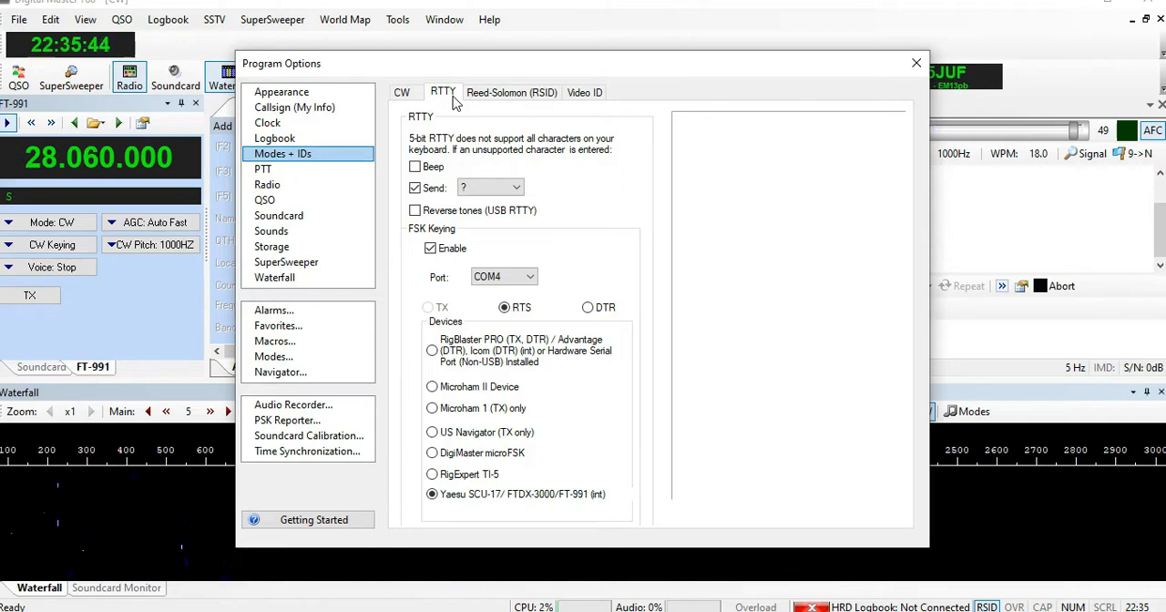
{"action": "mouse_move", "coordinate": [423, 237]}
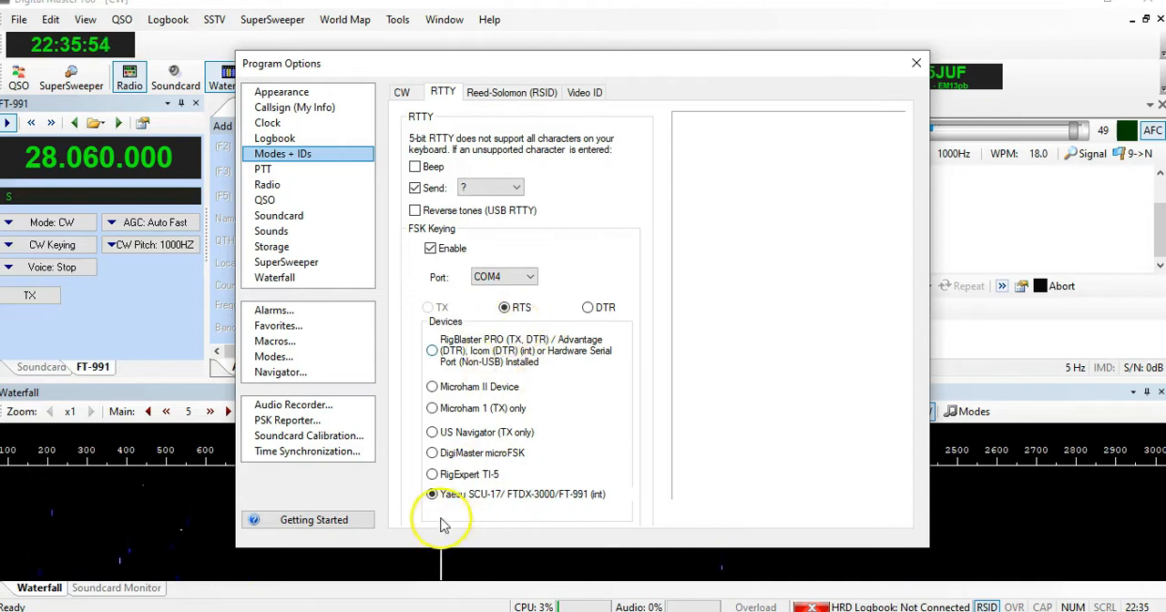
{"action": "mouse_move", "coordinate": [490, 512]}
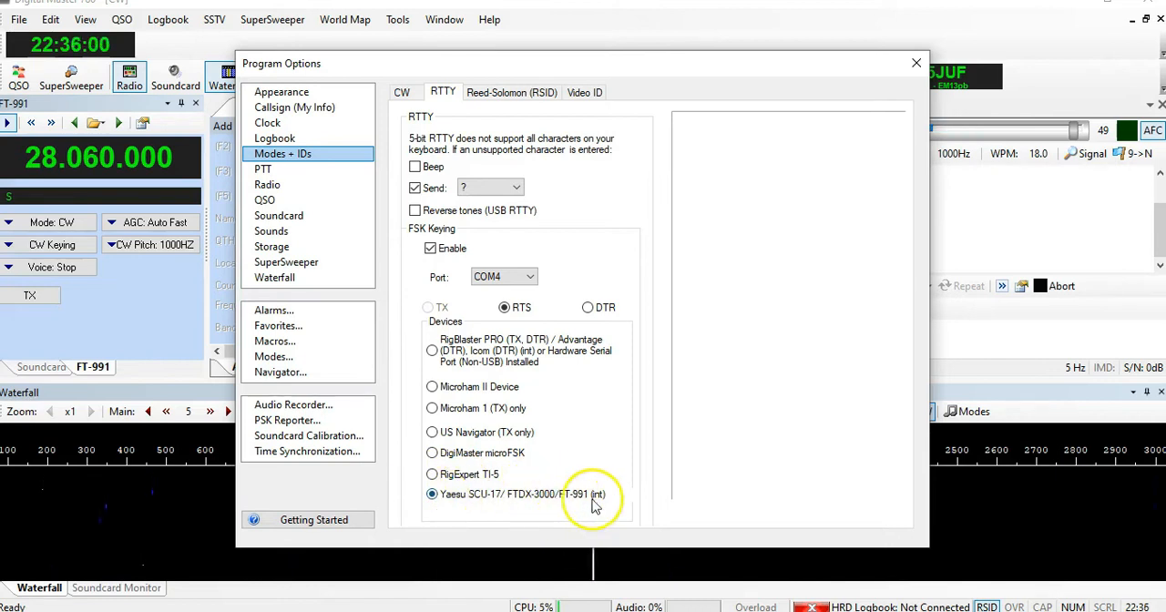
{"action": "mouse_move", "coordinate": [592, 489]}
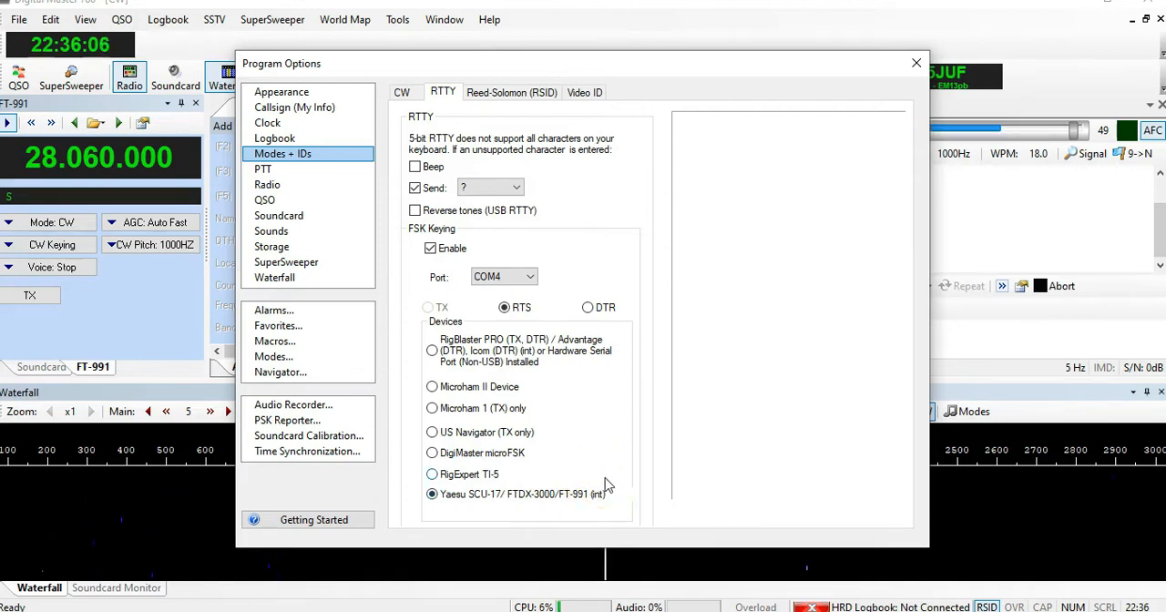
In Soundcard options, keep Microphone (2- USB Audio CODEC) as the receive input device.
{"action": "left_click", "coordinate": [279, 215]}
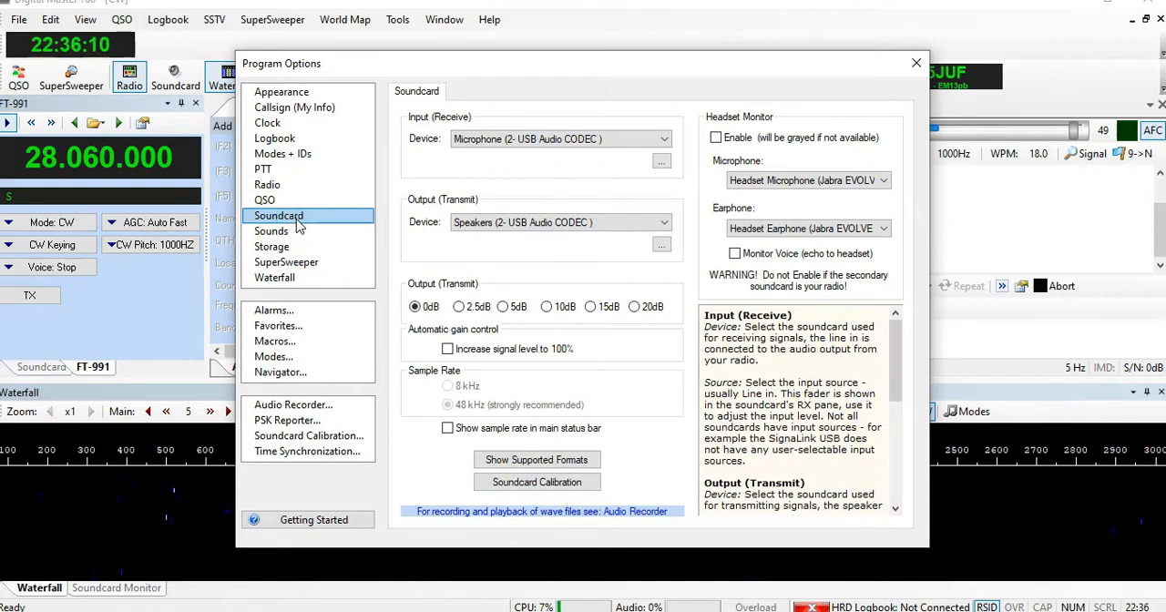
{"action": "mouse_move", "coordinate": [328, 164]}
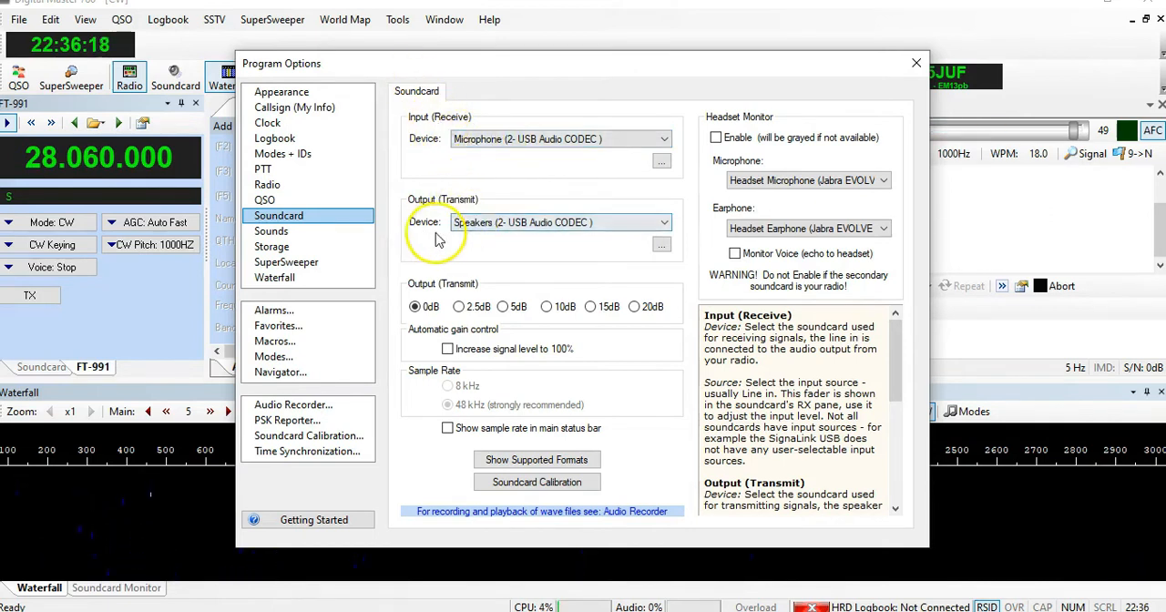
{"action": "mouse_move", "coordinate": [667, 146]}
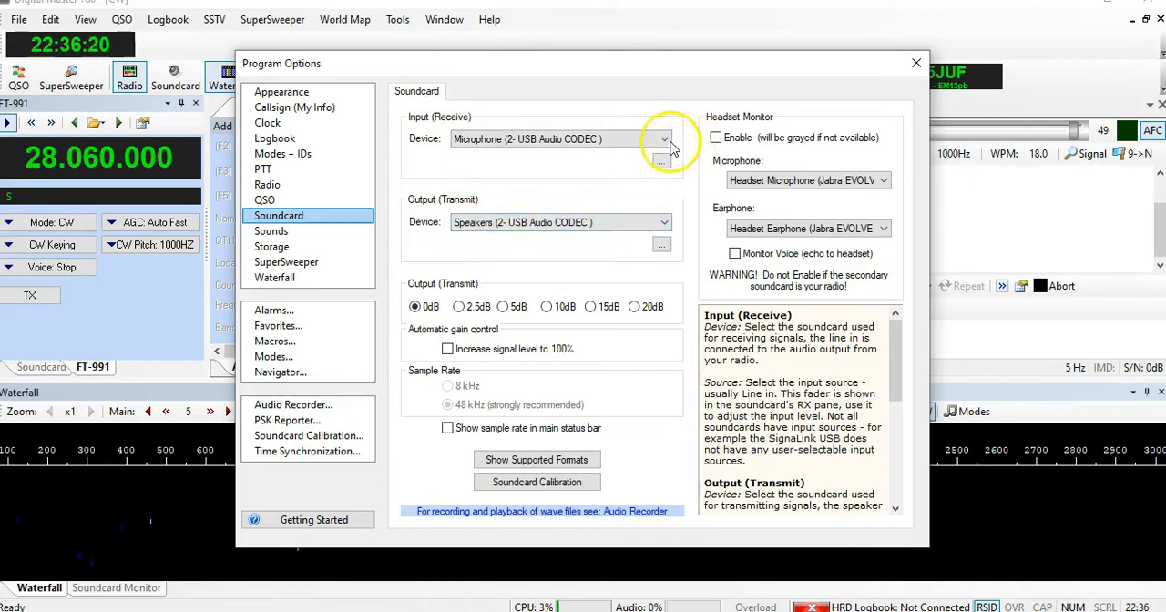
{"action": "left_click", "coordinate": [664, 138]}
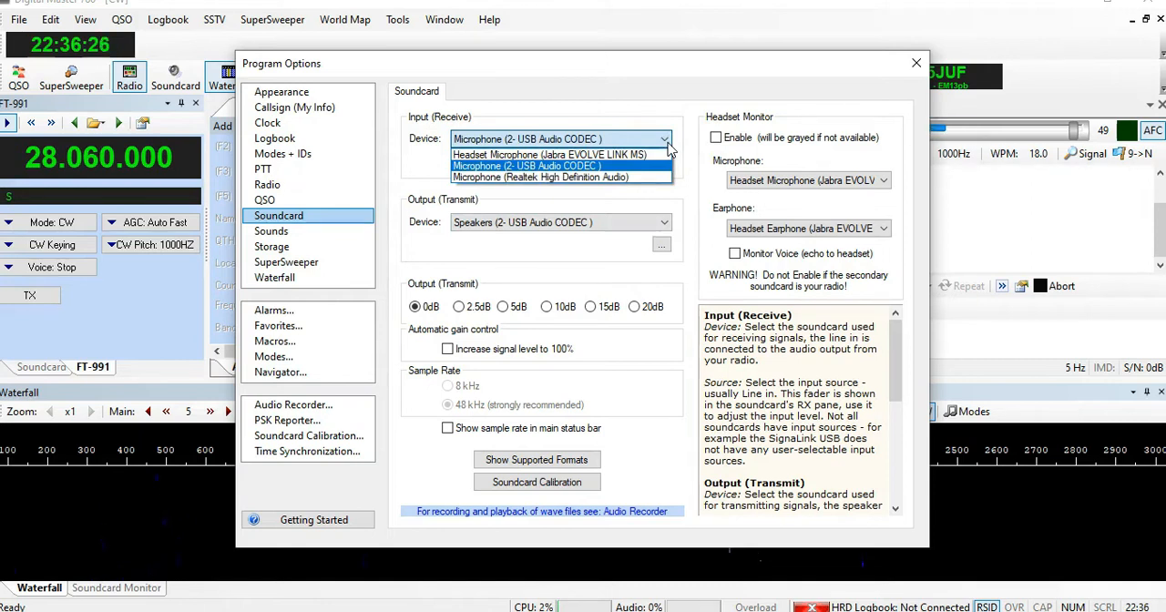
{"action": "left_click", "coordinate": [525, 166]}
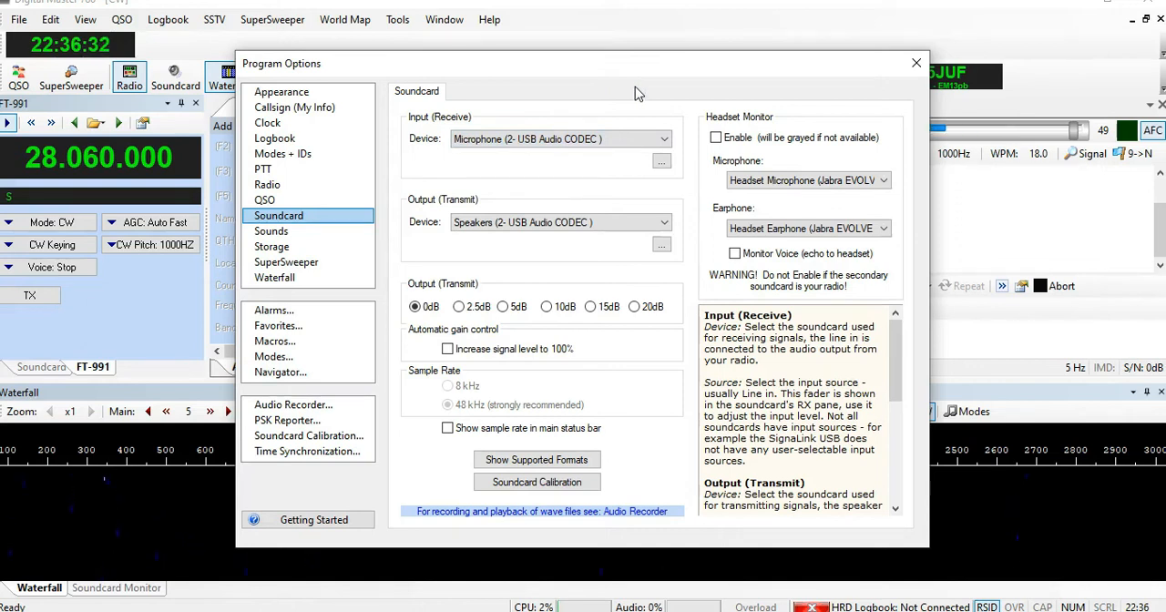
{"action": "mouse_move", "coordinate": [319, 187]}
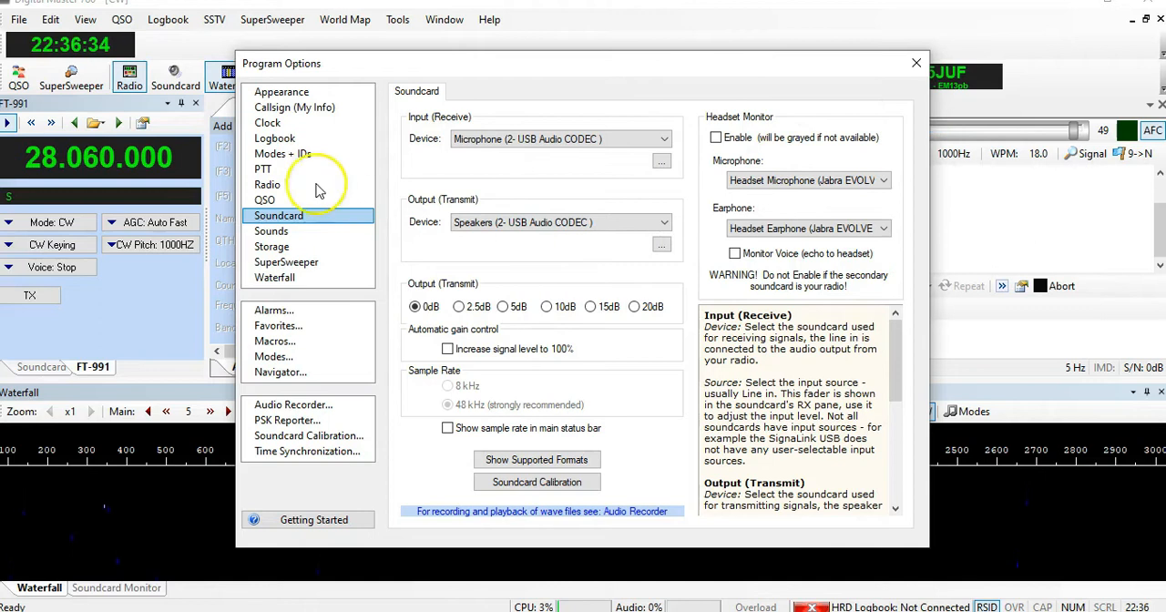
Show the PTT options set to 'via Ham Radio Deluxe' instead of a serial COM port.
{"action": "left_click", "coordinate": [263, 168]}
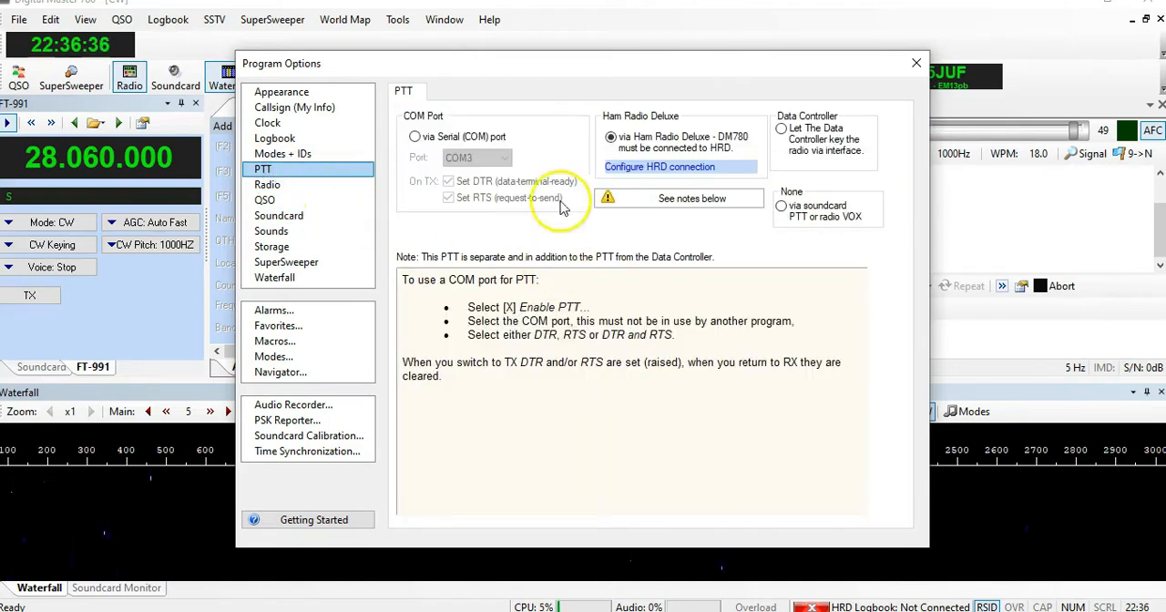
{"action": "mouse_move", "coordinate": [642, 197]}
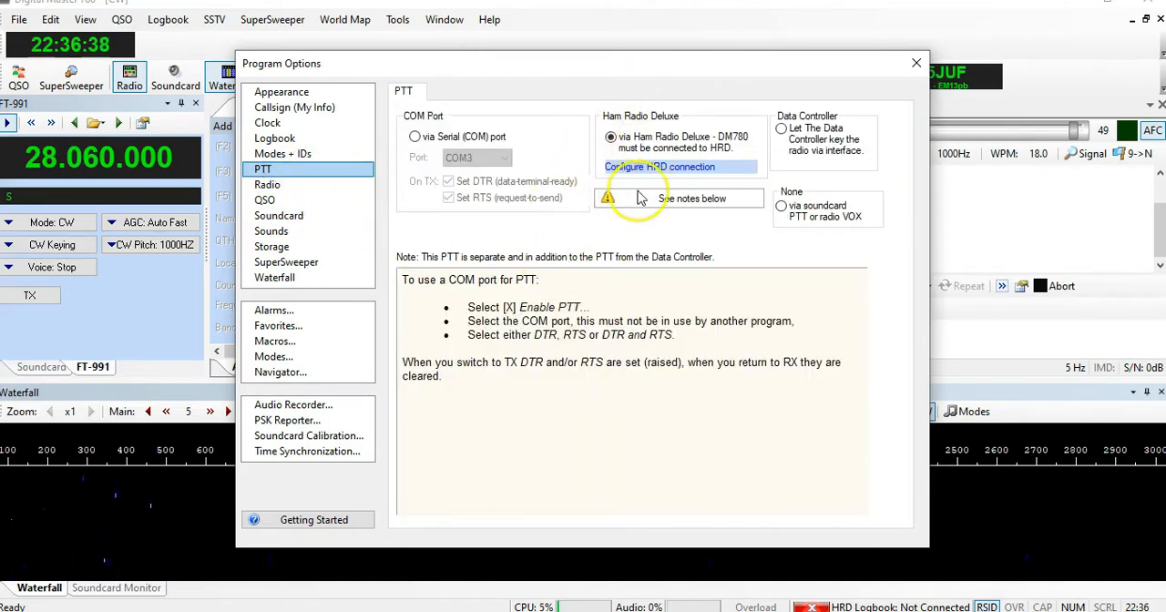
{"action": "mouse_move", "coordinate": [692, 168]}
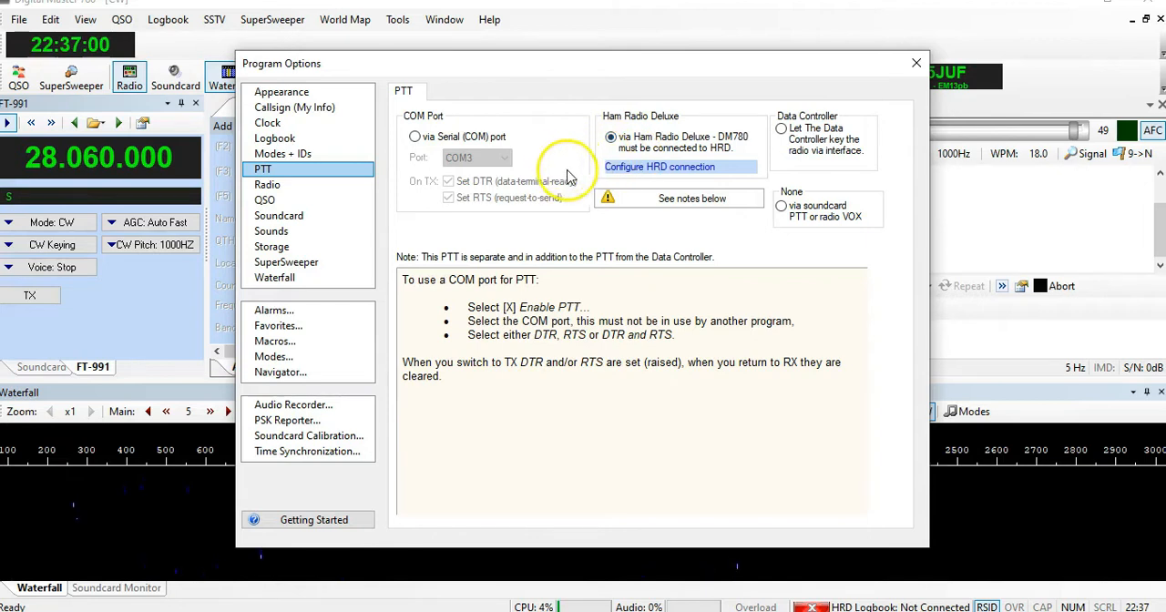
{"action": "mouse_move", "coordinate": [727, 124]}
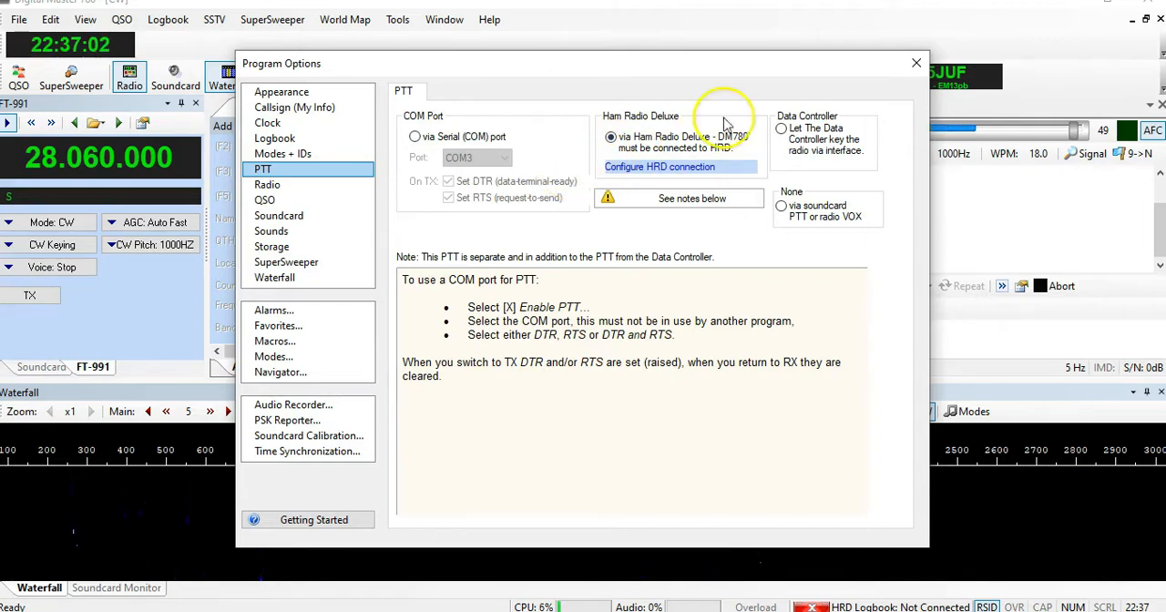
{"action": "mouse_move", "coordinate": [917, 62]}
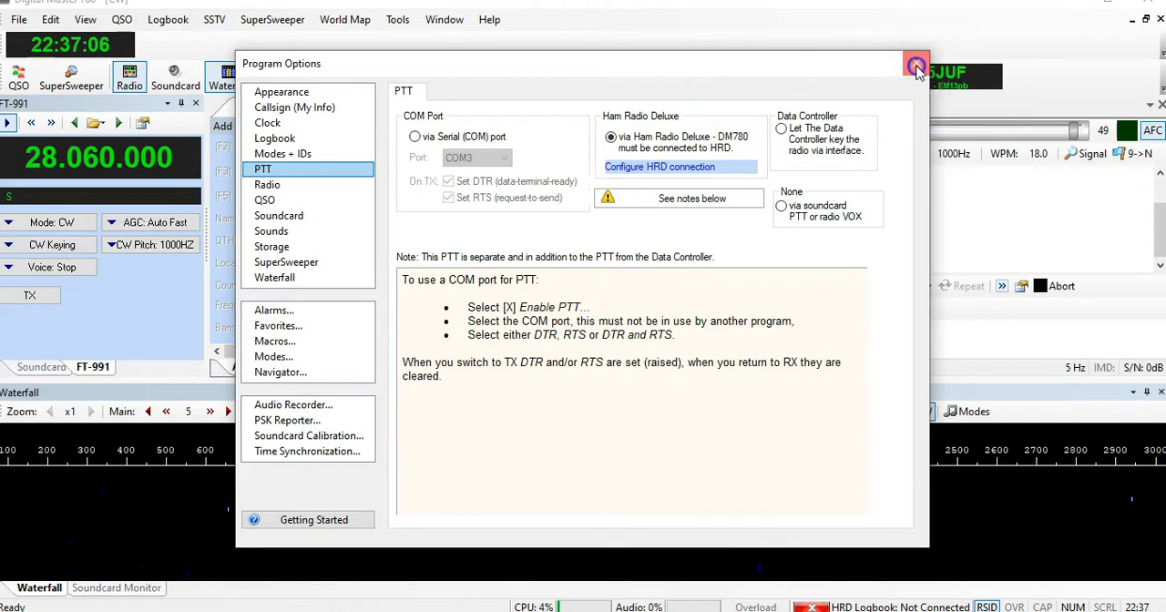
Close Program Options and confirm CW and RTTY-45 (FSK) as waterfall mode buttons in Modes Manager.
{"action": "left_click", "coordinate": [916, 66]}
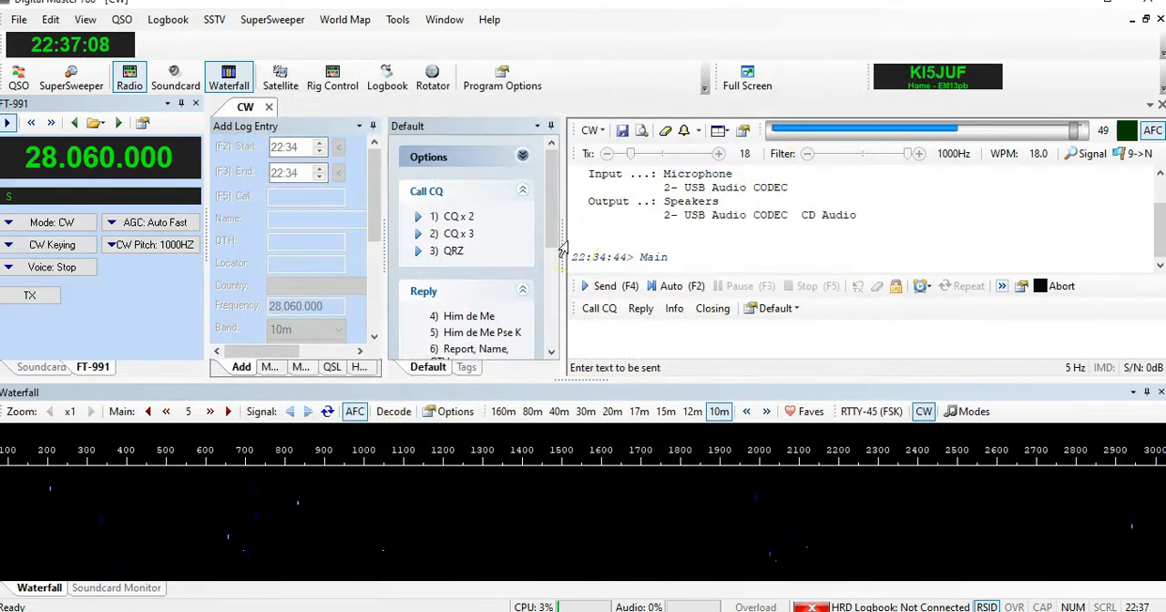
{"action": "left_click", "coordinate": [966, 411]}
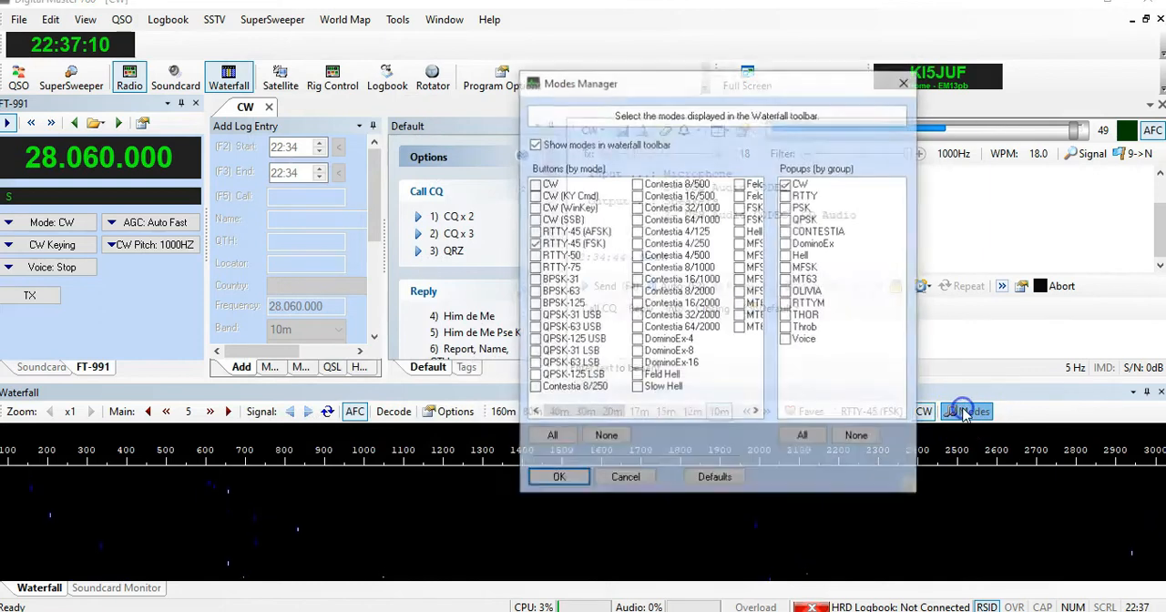
{"action": "left_click", "coordinate": [966, 410]}
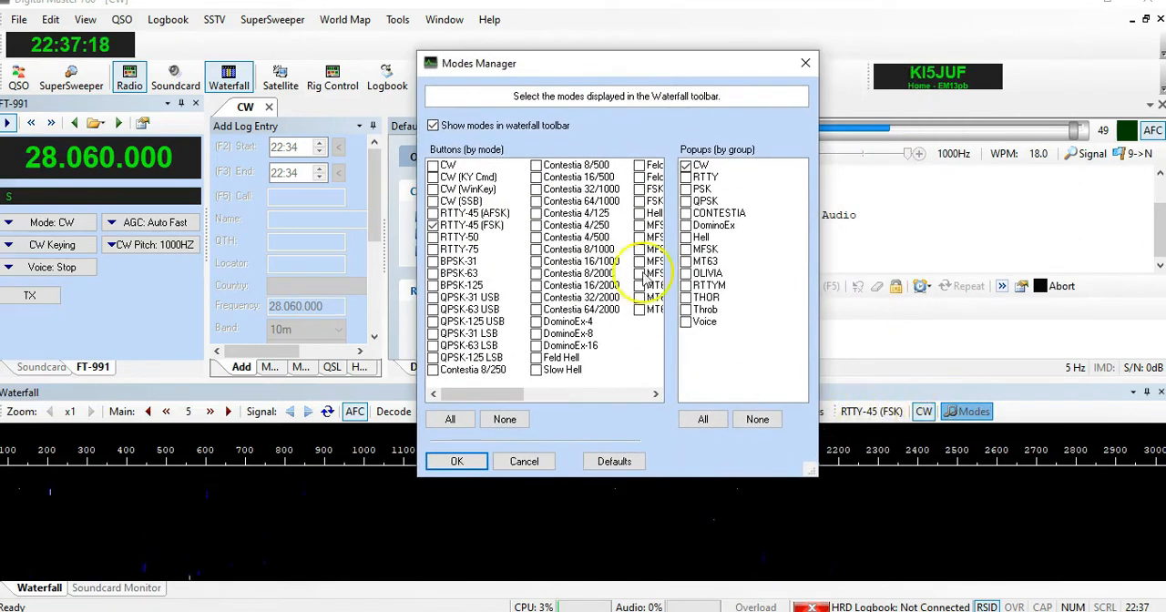
{"action": "mouse_move", "coordinate": [738, 118]}
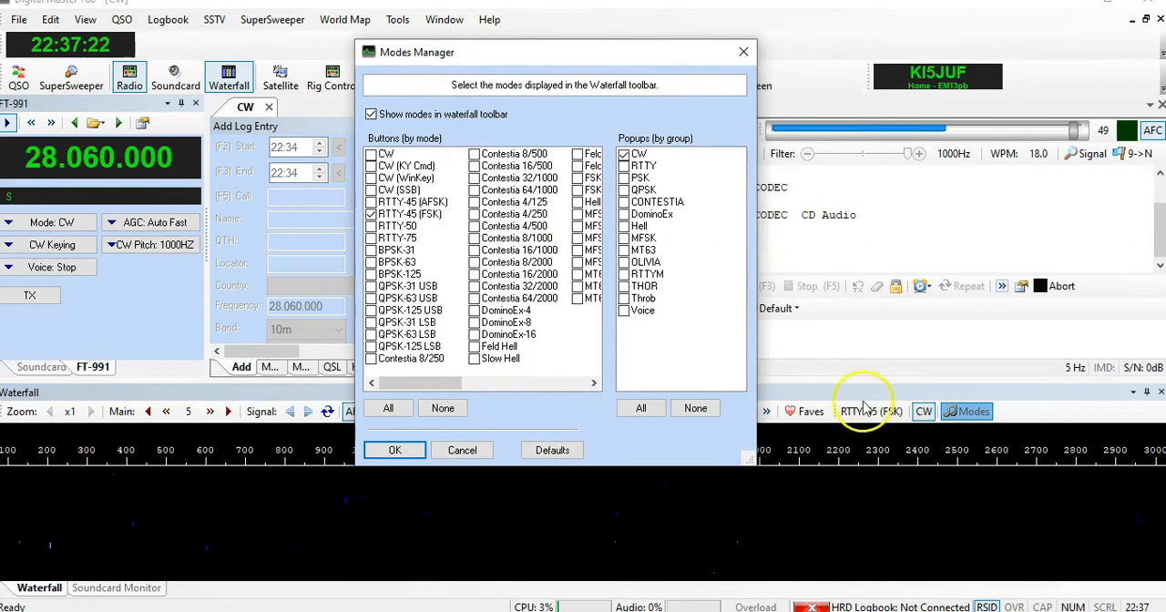
{"action": "left_click", "coordinate": [393, 448]}
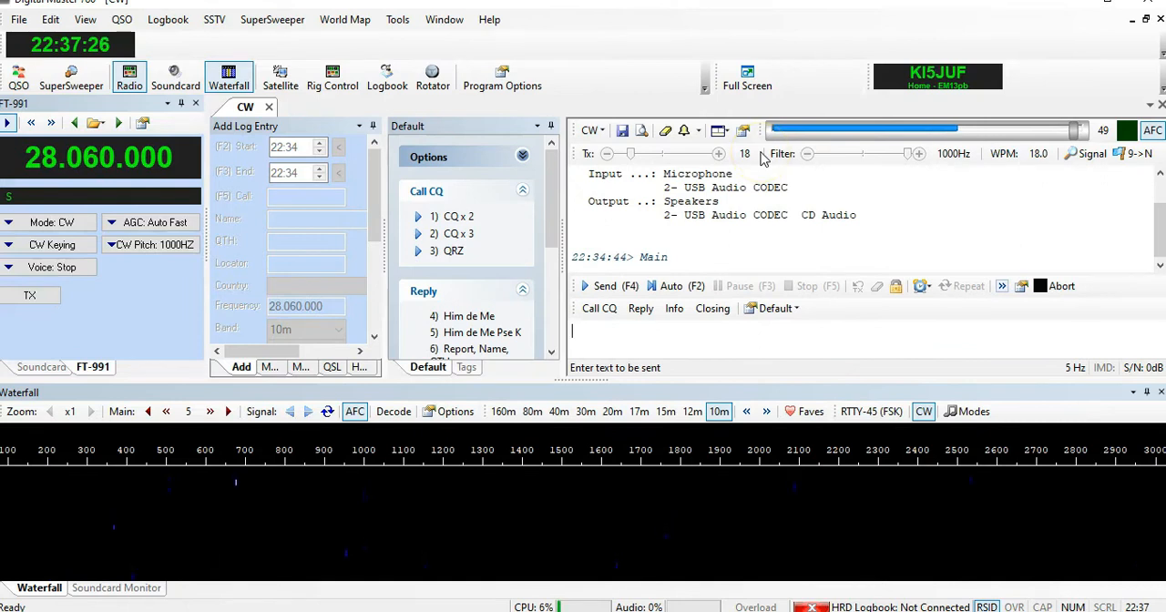
{"action": "mouse_move", "coordinate": [488, 205]}
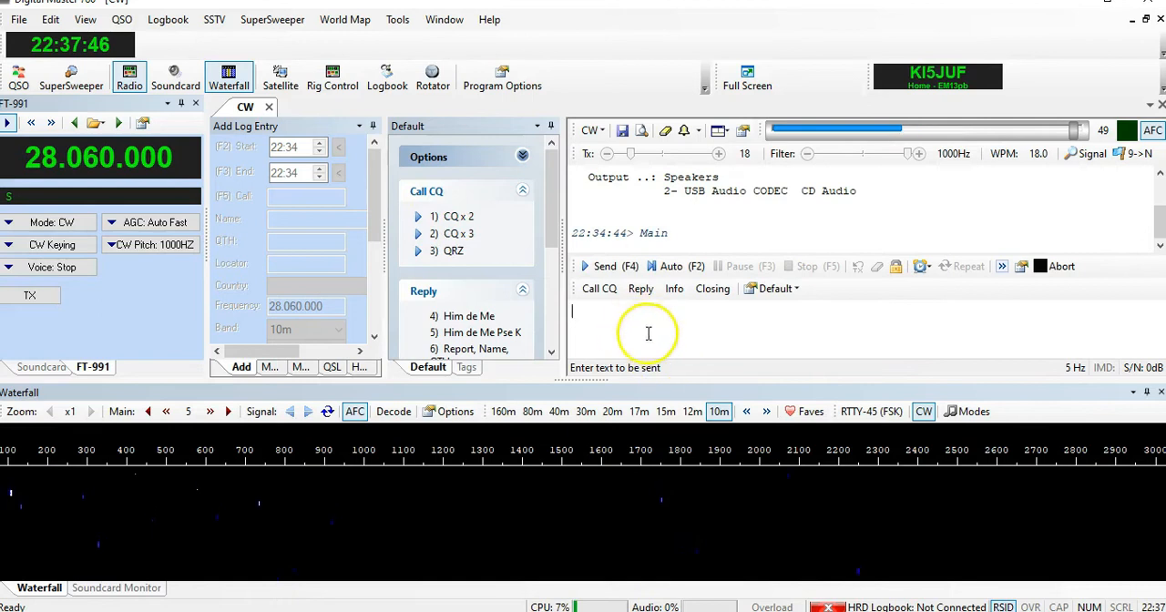
{"action": "mouse_move", "coordinate": [452, 223]}
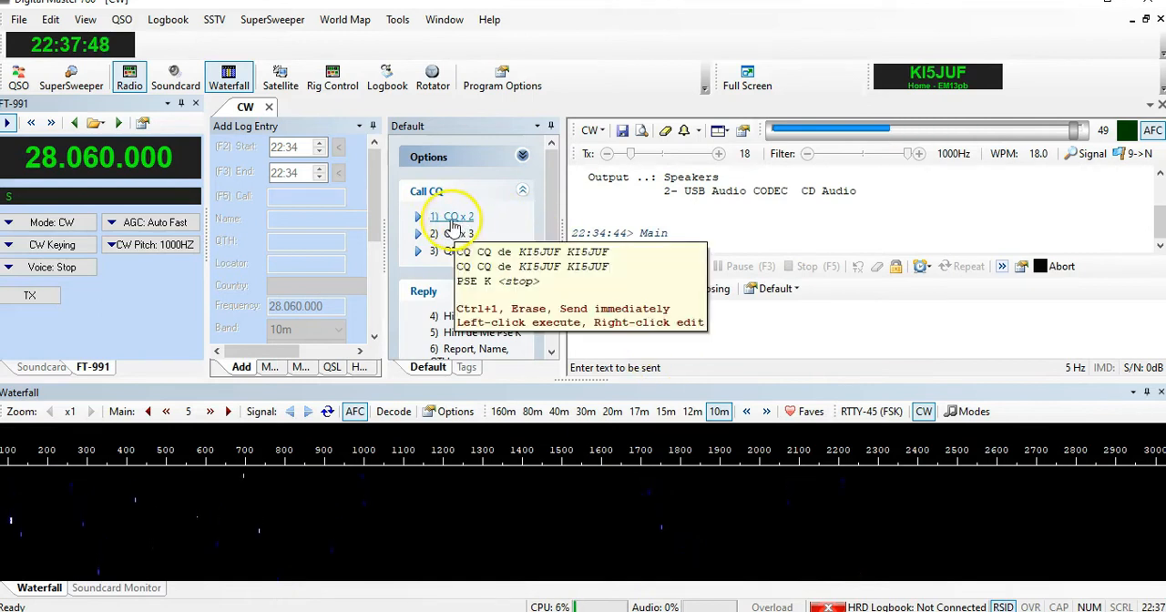
Transmit the '1) CQ x 2' macro from the Call CQ options, sending CQ de KI5JUF in CW.
{"action": "left_click", "coordinate": [452, 217]}
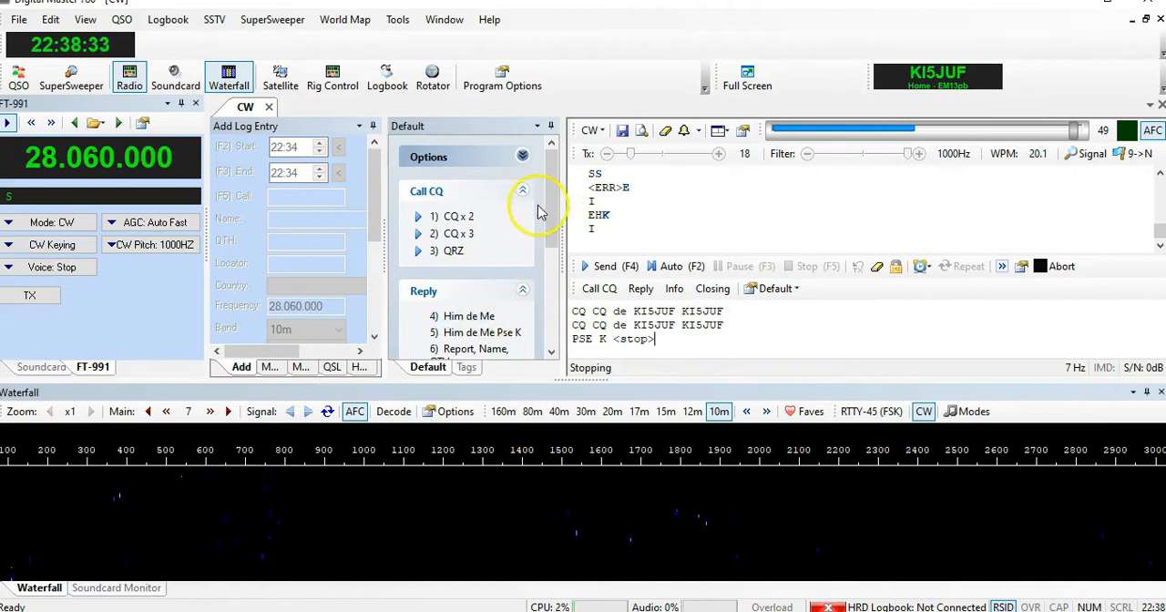
{"action": "mouse_move", "coordinate": [532, 226]}
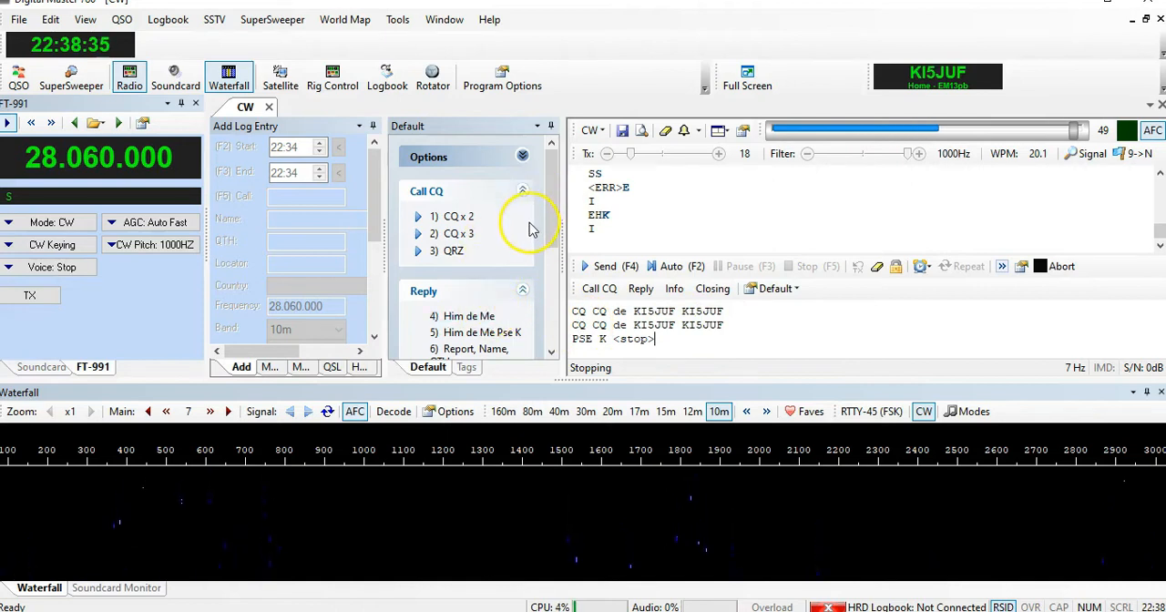
{"action": "left_click", "coordinate": [359, 126]}
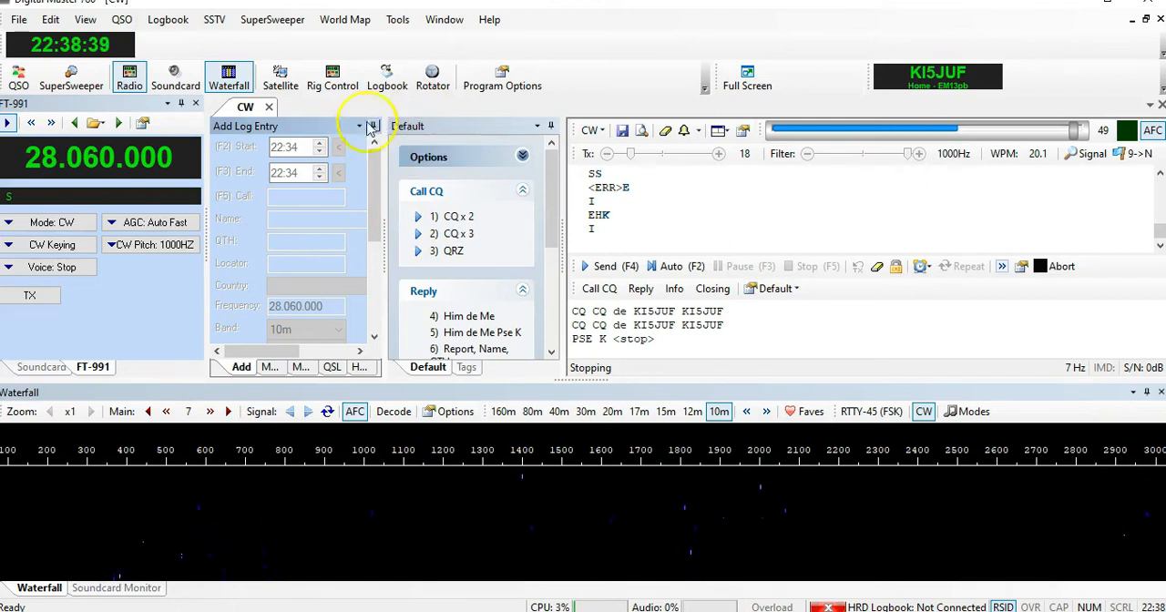
{"action": "mouse_move", "coordinate": [386, 104]}
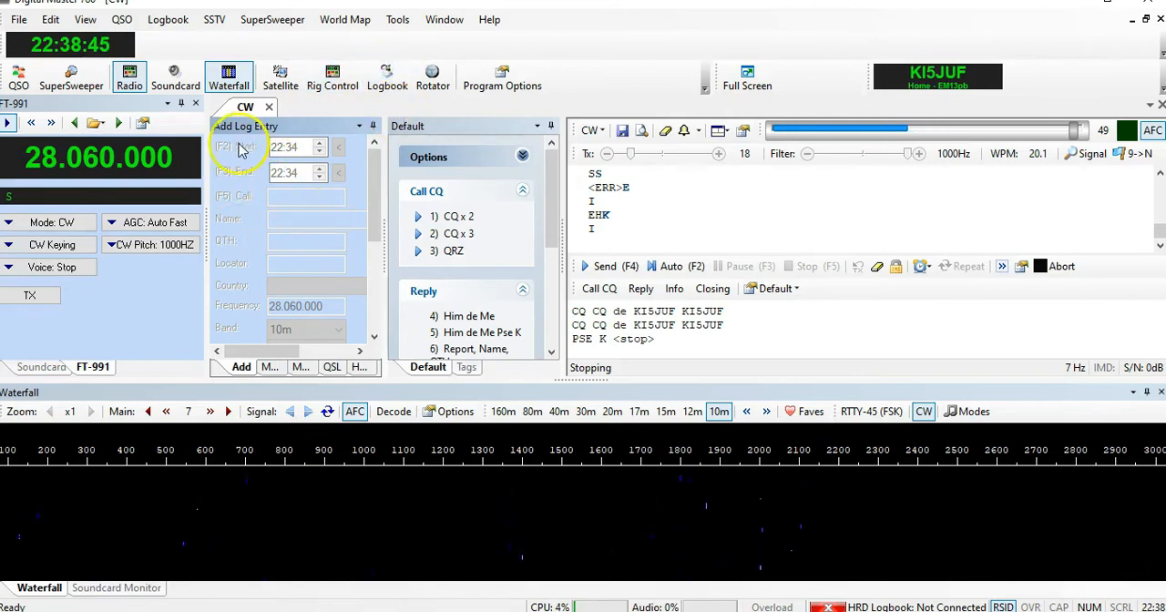
{"action": "mouse_move", "coordinate": [281, 270]}
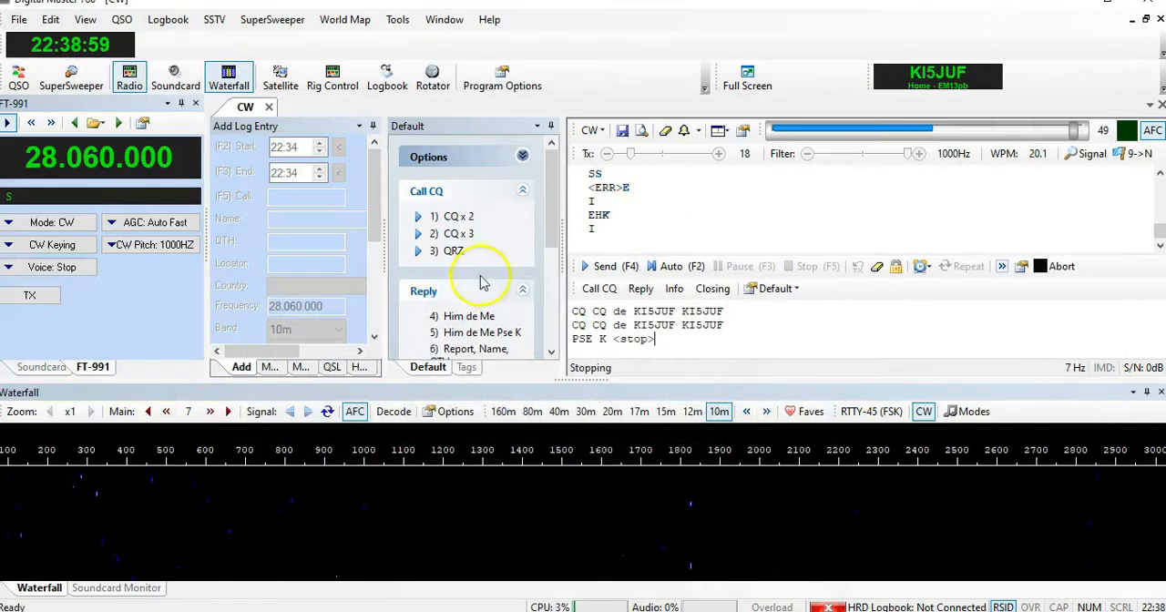
{"action": "left_click", "coordinate": [339, 145]}
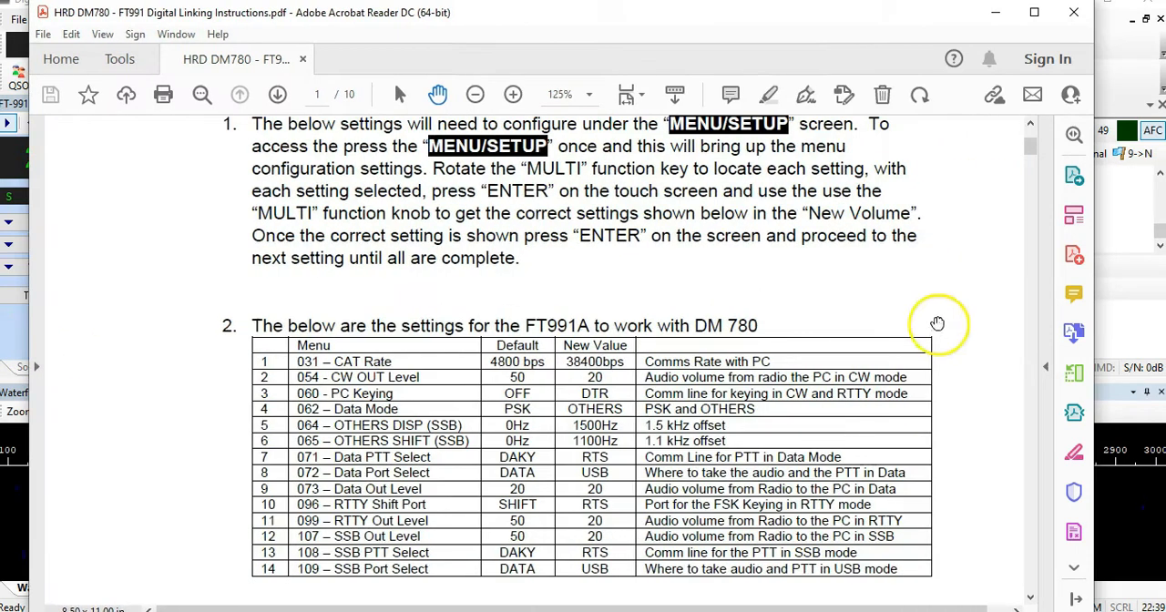
Page the DM780–FT991 guide from section 1.0 to page 5 at 100% zoom, covering soundcard input/output settings.
{"action": "scroll", "scroll_direction": "up", "scroll_amount": 3}
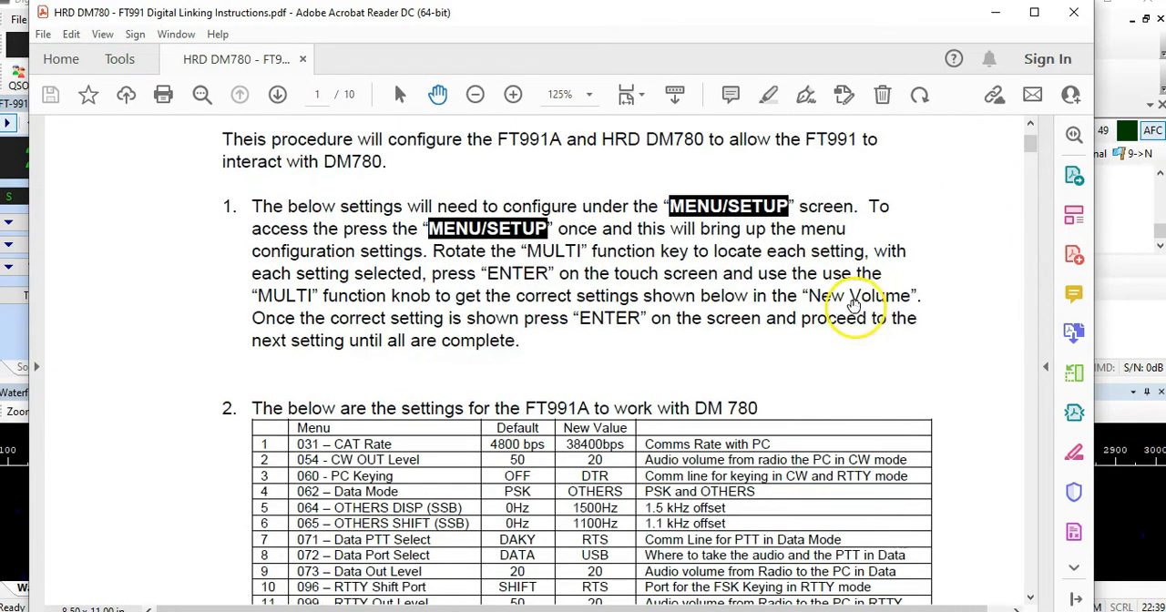
{"action": "scroll", "scroll_direction": "up", "scroll_amount": 3}
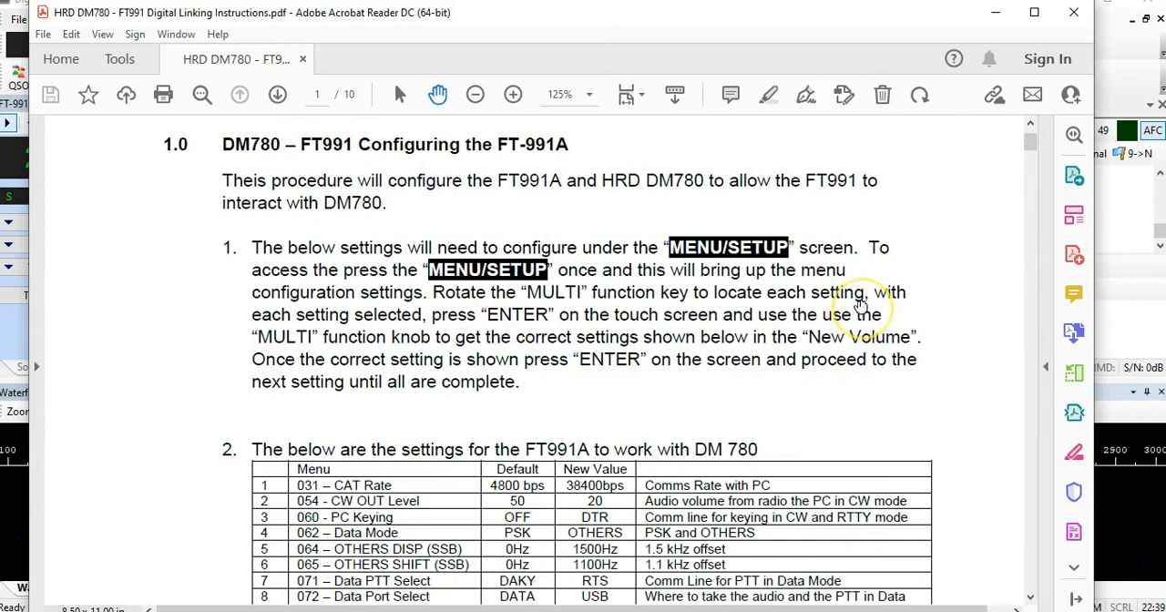
{"action": "scroll", "scroll_direction": "down", "scroll_amount": 3}
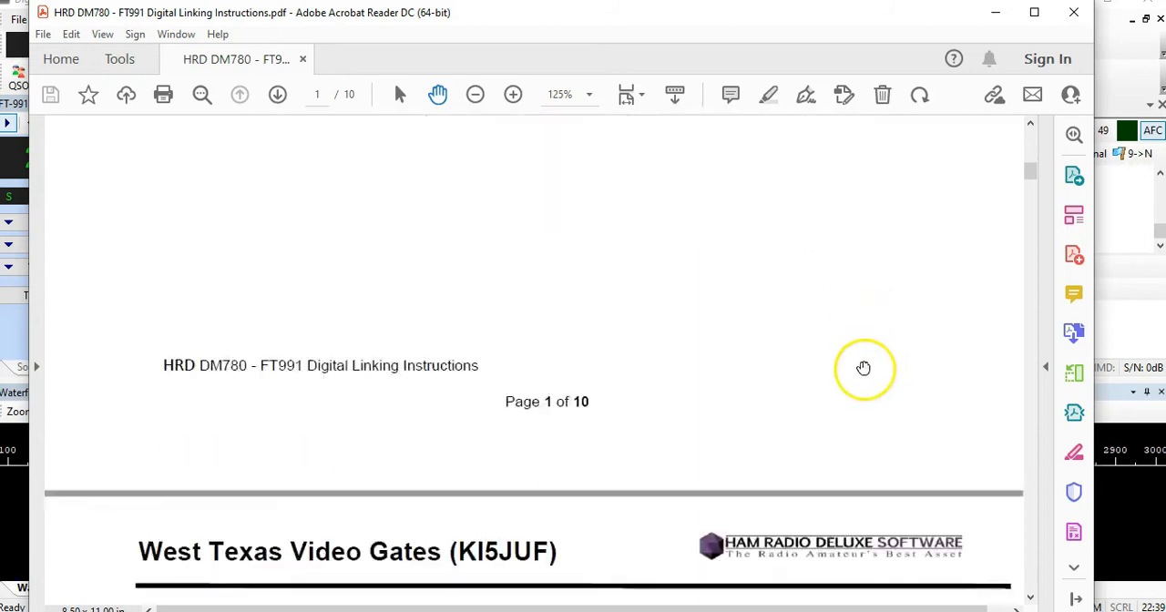
{"action": "scroll", "scroll_direction": "down", "scroll_amount": 3}
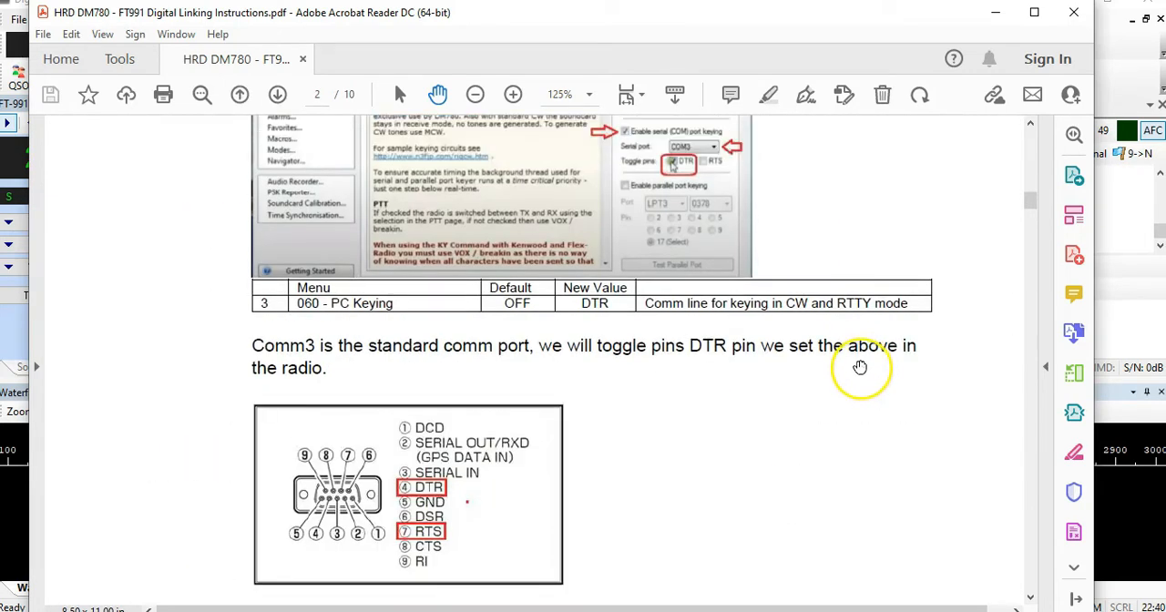
{"action": "left_click", "coordinate": [473, 95]}
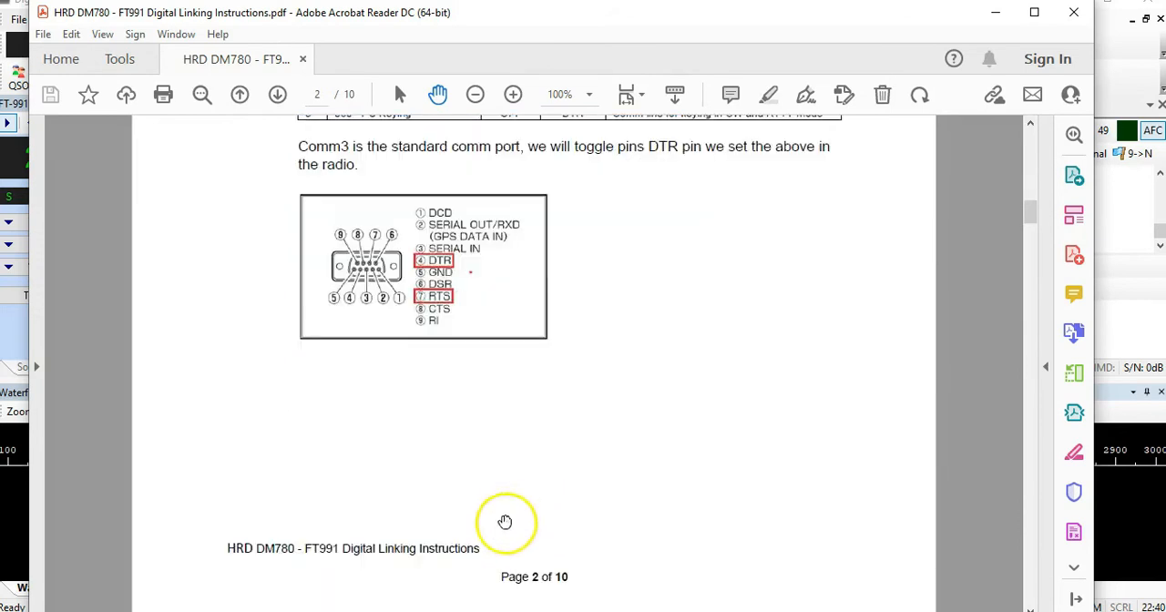
{"action": "scroll", "scroll_direction": "down", "scroll_amount": 3}
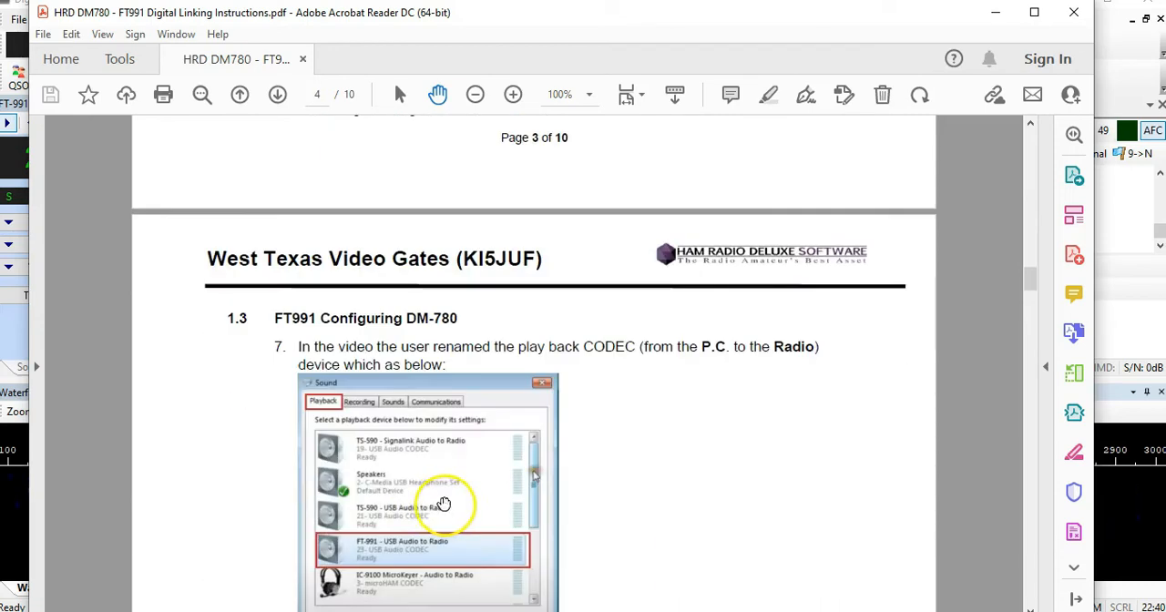
{"action": "scroll", "scroll_direction": "down", "scroll_amount": 3}
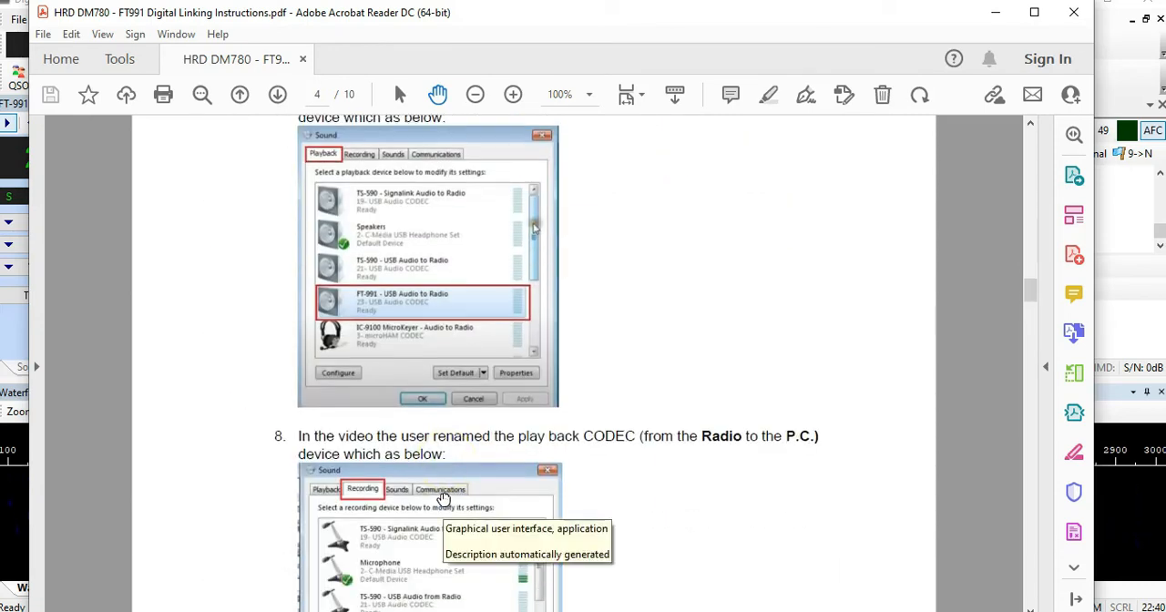
{"action": "scroll", "scroll_direction": "down", "scroll_amount": 3}
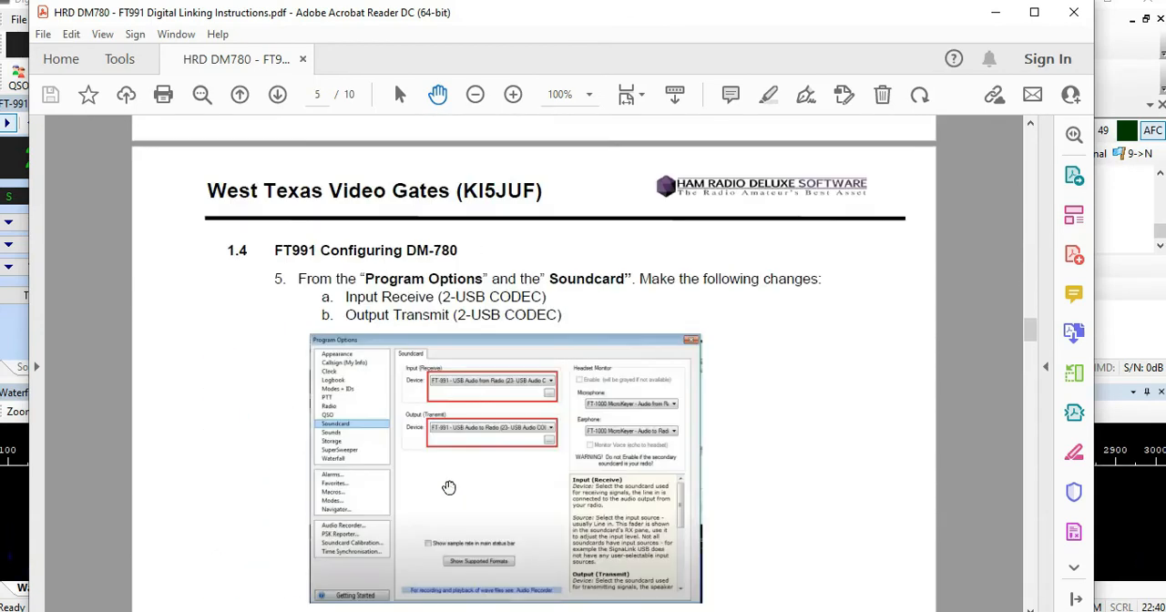
{"action": "scroll", "scroll_direction": "down", "scroll_amount": 3}
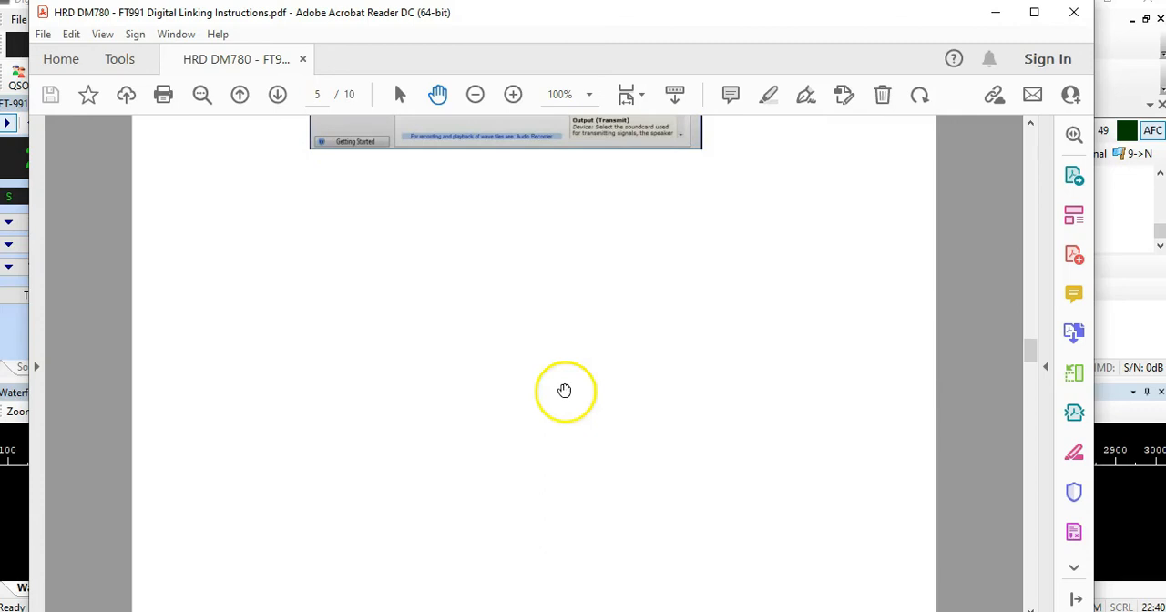
{"action": "mouse_move", "coordinate": [1036, 43]}
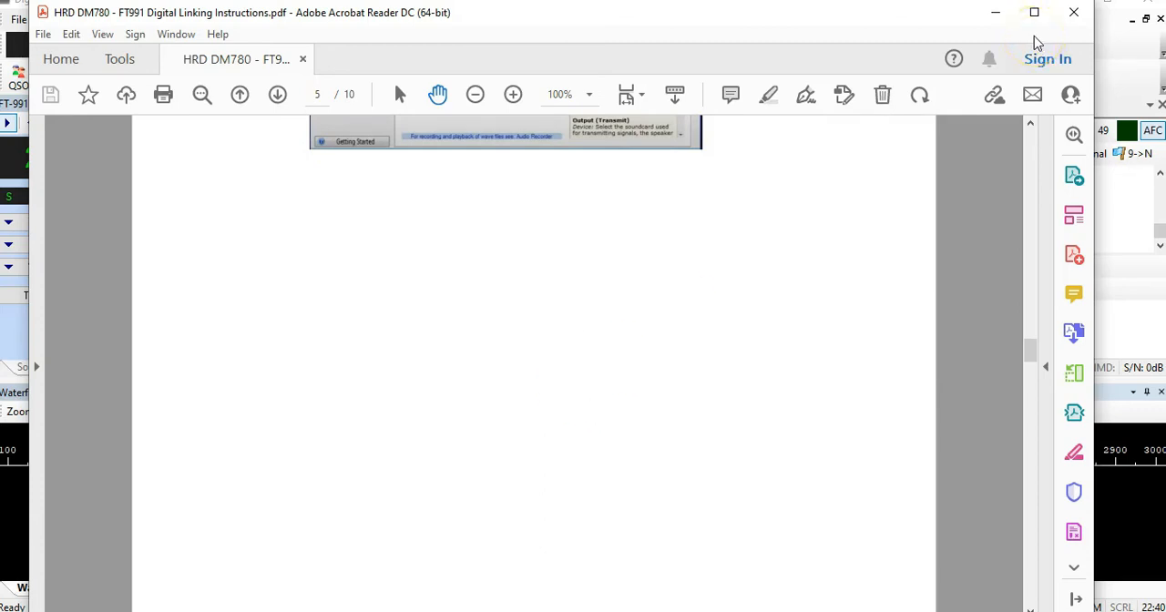